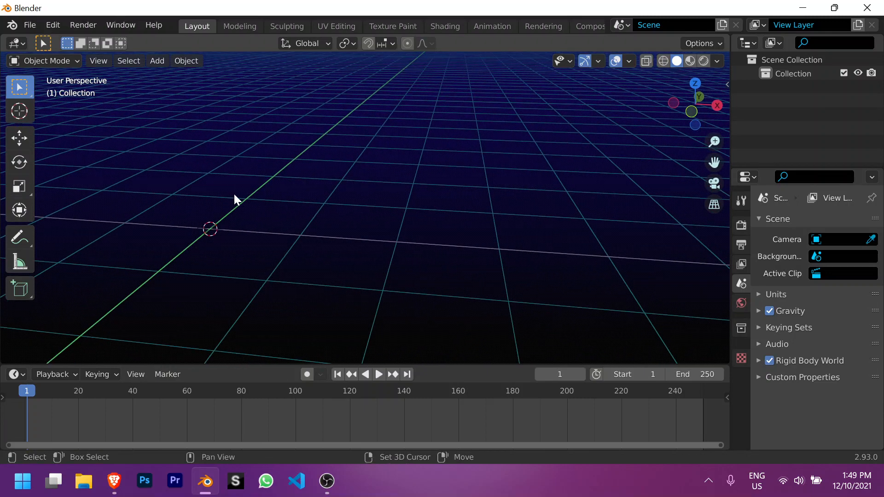
Step: Add a text object and replace its default word with 'example'
{"action": "left_click", "coordinate": [156, 61]}
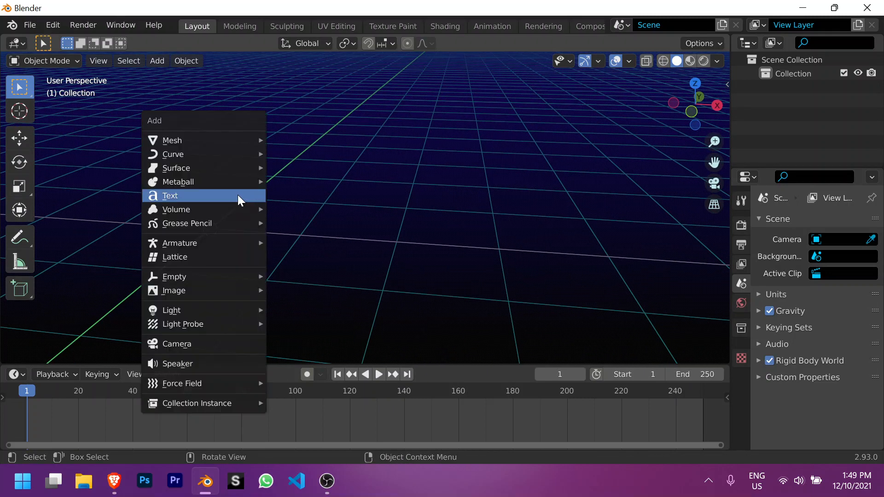
{"action": "left_click", "coordinate": [170, 195]}
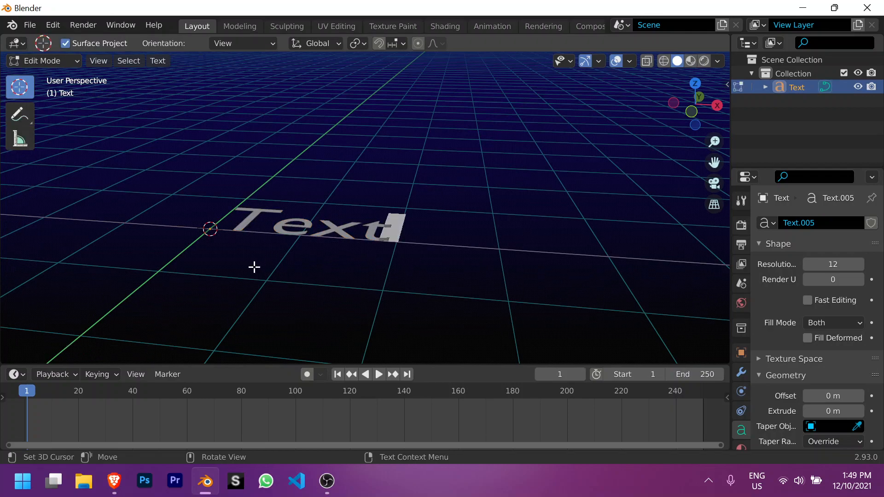
{"action": "key", "text": "Backspace"}
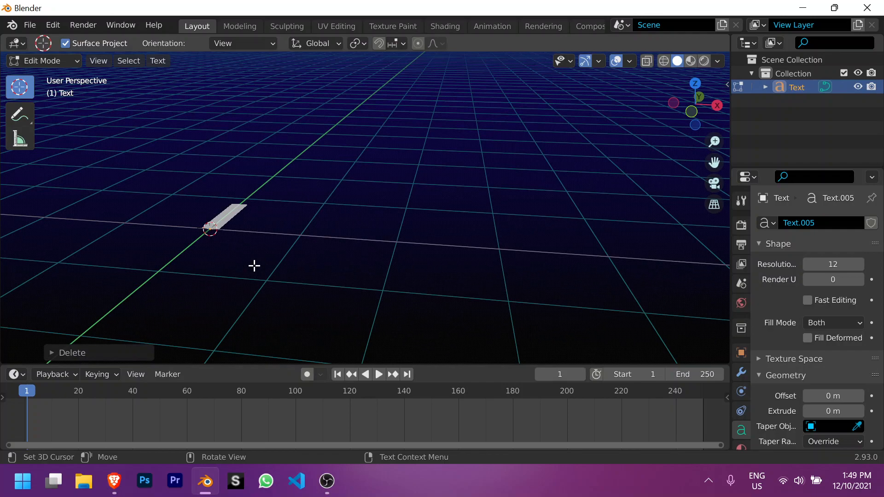
{"action": "type", "text": "example"}
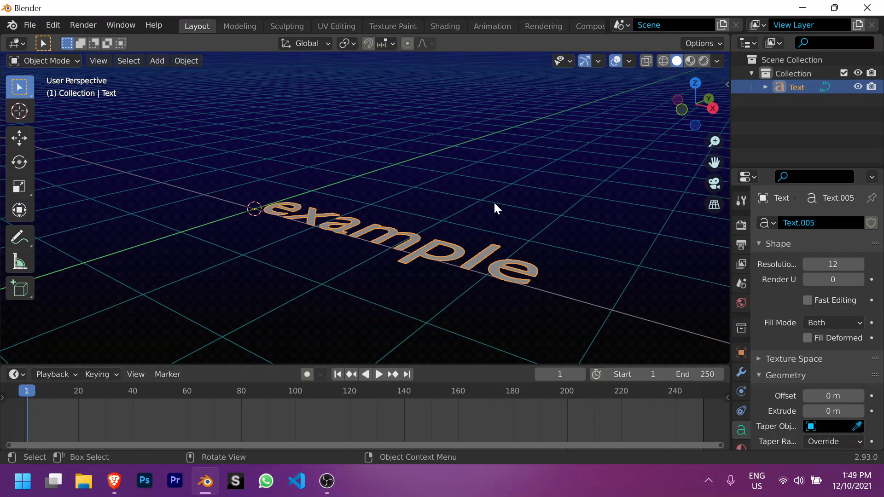
Step: Rotate the 'example' text 90° on X so it stands upright
{"action": "key", "text": "r"}
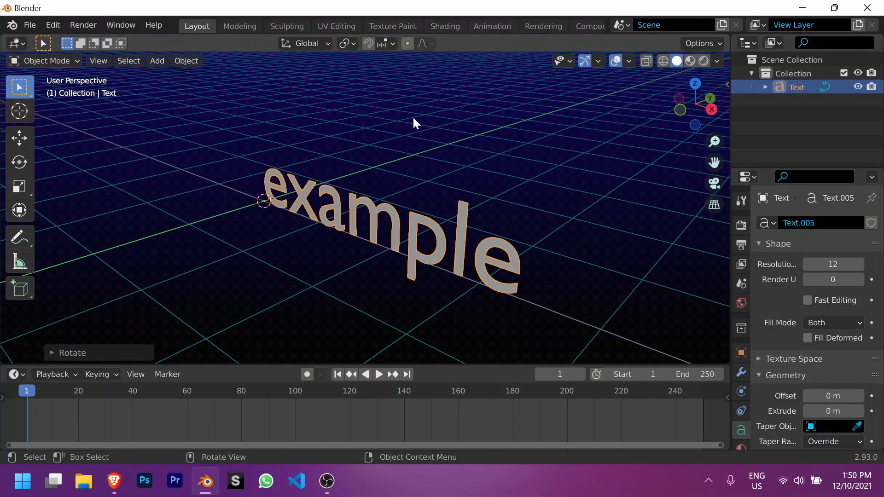
{"action": "mouse_move", "coordinate": [501, 147]}
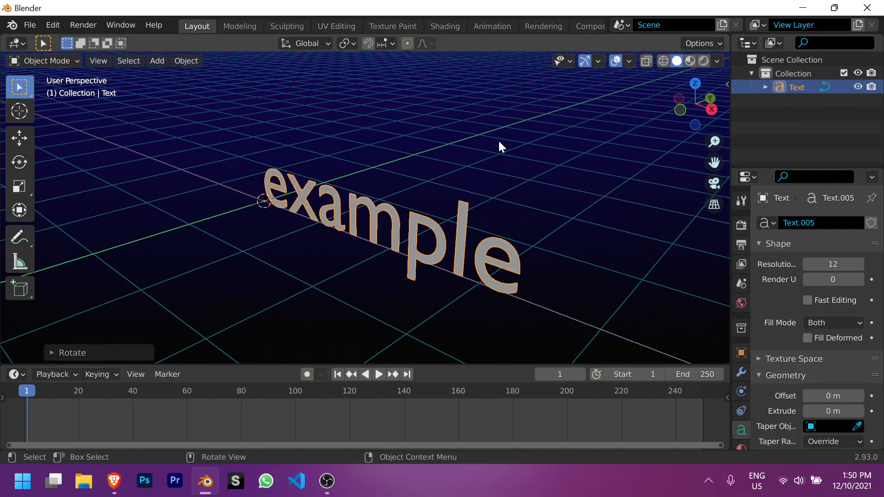
{"action": "left_click", "coordinate": [186, 61]}
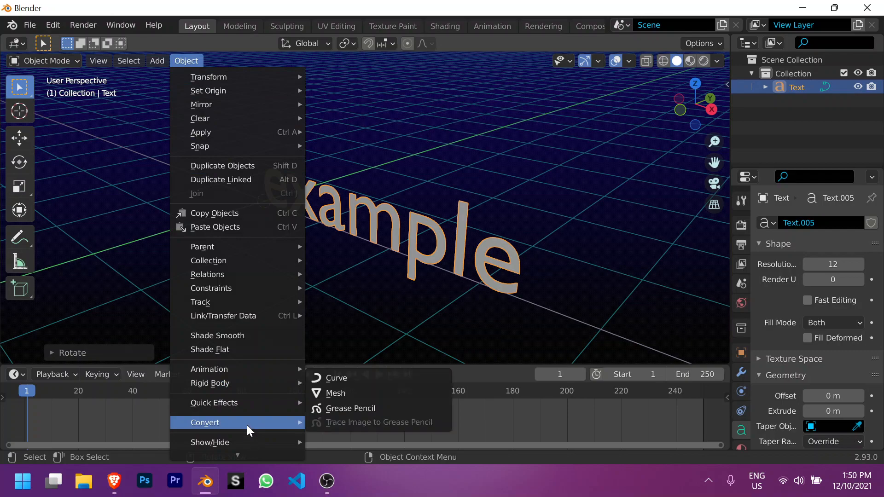
Step: Convert the text to a mesh and extrude the letters into thick 3D shapes
{"action": "left_click", "coordinate": [336, 393]}
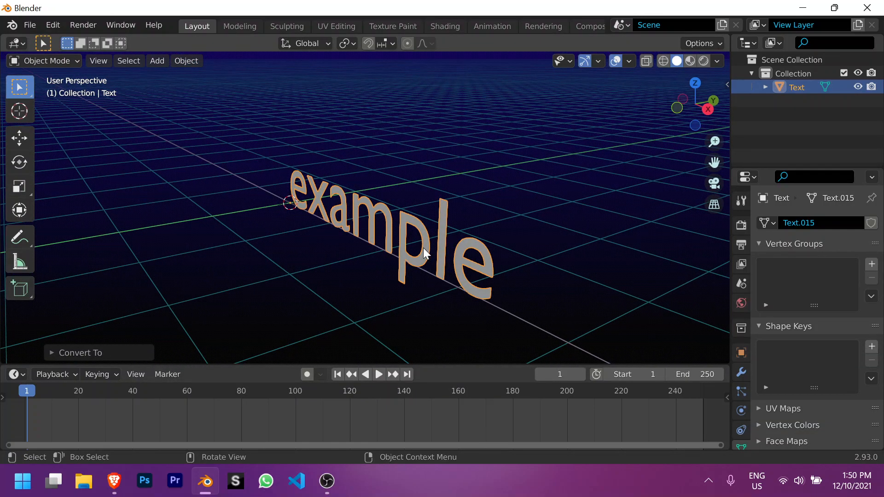
{"action": "key", "text": "Tab"}
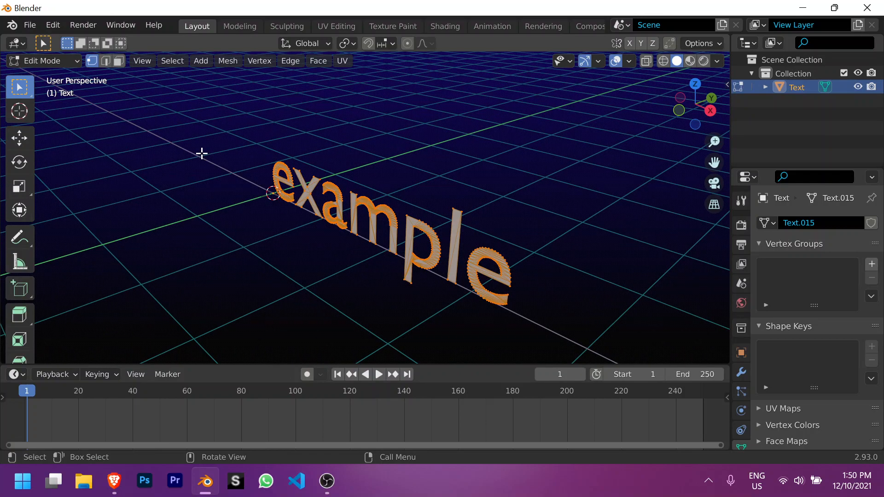
{"action": "mouse_move", "coordinate": [529, 189]}
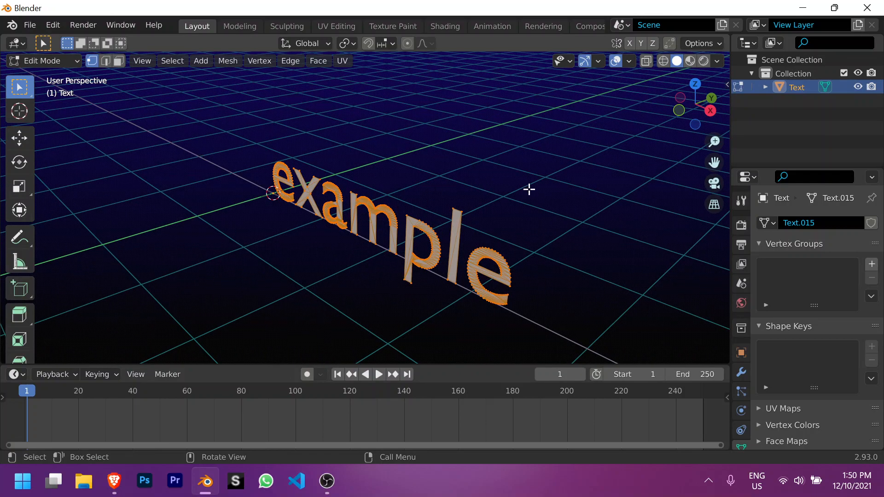
{"action": "mouse_move", "coordinate": [526, 221]}
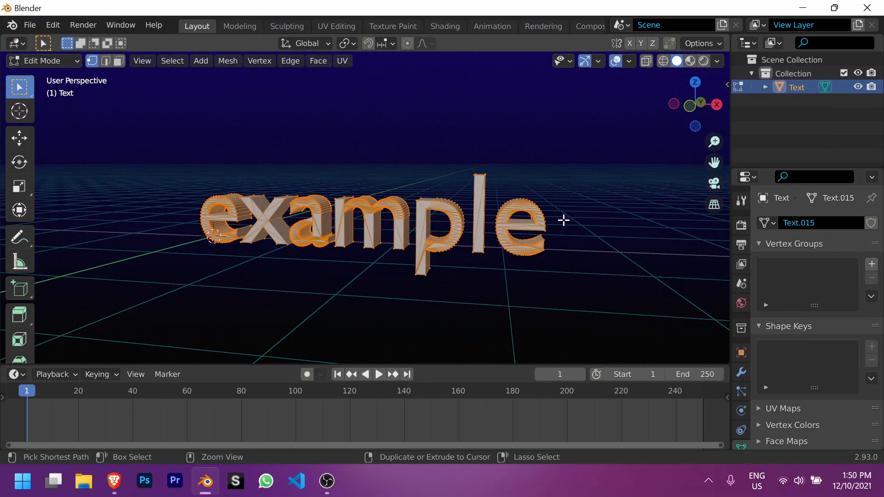
{"action": "key", "text": "ctrl+b"}
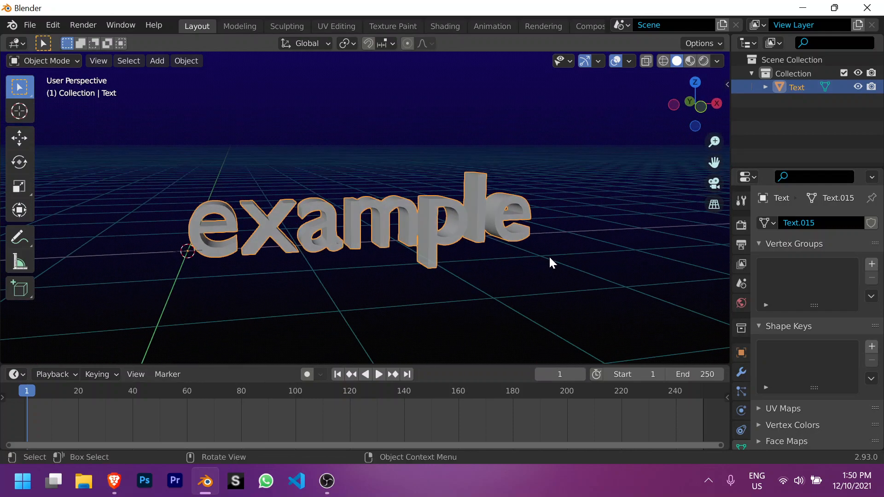
{"action": "mouse_move", "coordinate": [430, 276]}
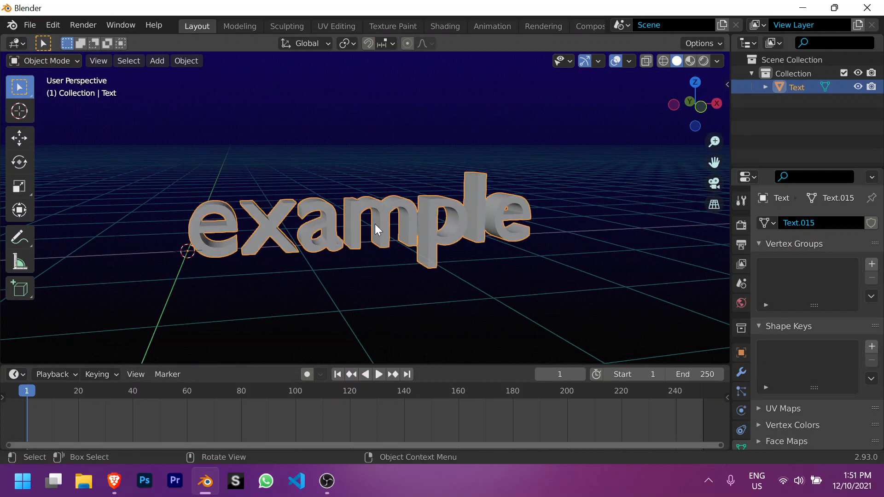
Step: Separate the mesh by loose parts so each letter is its own object
{"action": "key", "text": "Tab"}
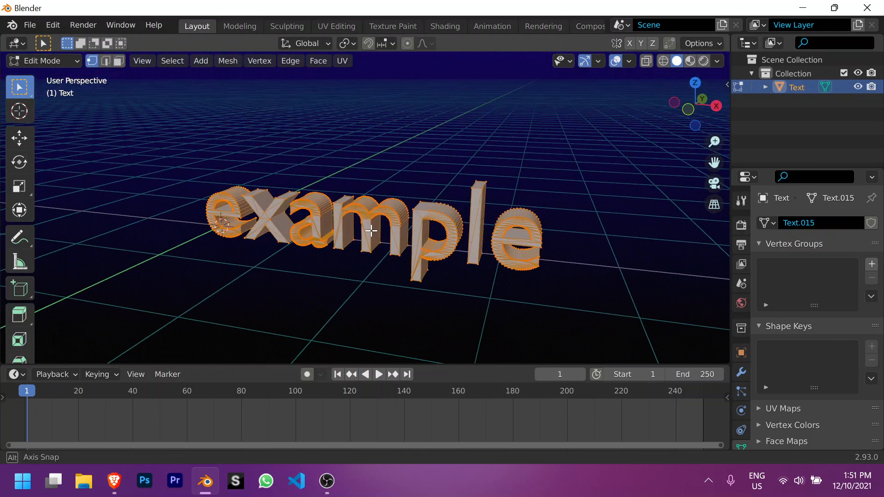
{"action": "key", "text": "p"}
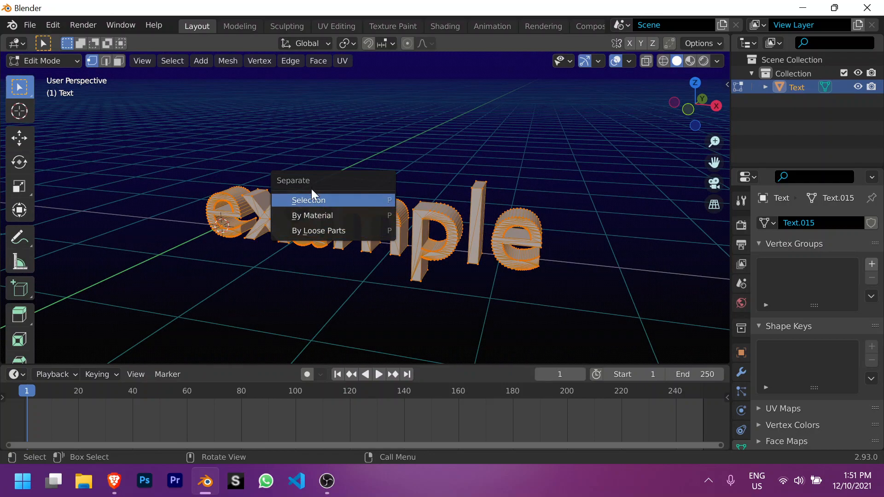
{"action": "mouse_move", "coordinate": [319, 230]}
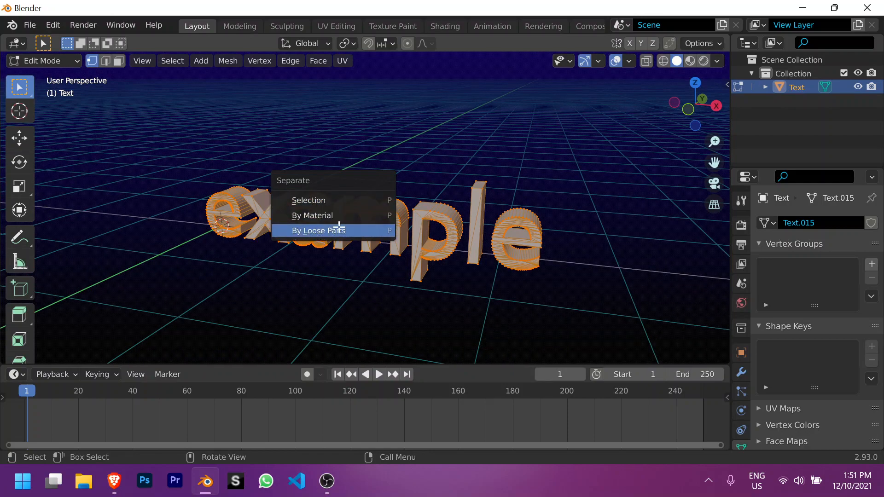
{"action": "left_click", "coordinate": [317, 230]}
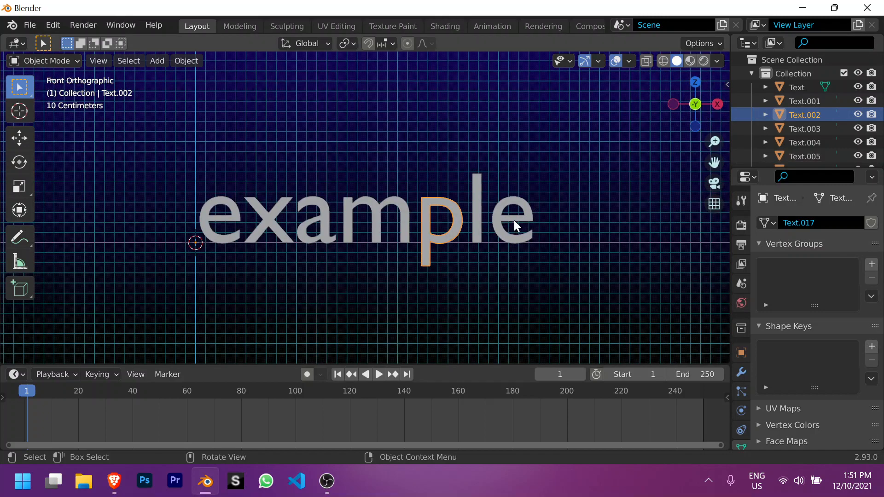
Step: Set every letter's origin to its own geometry
{"action": "left_click", "coordinate": [186, 61]}
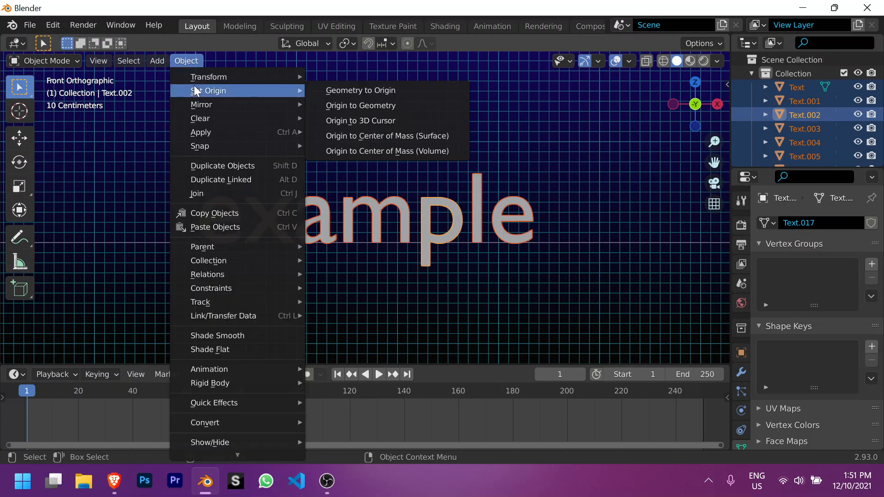
{"action": "left_click", "coordinate": [360, 119]}
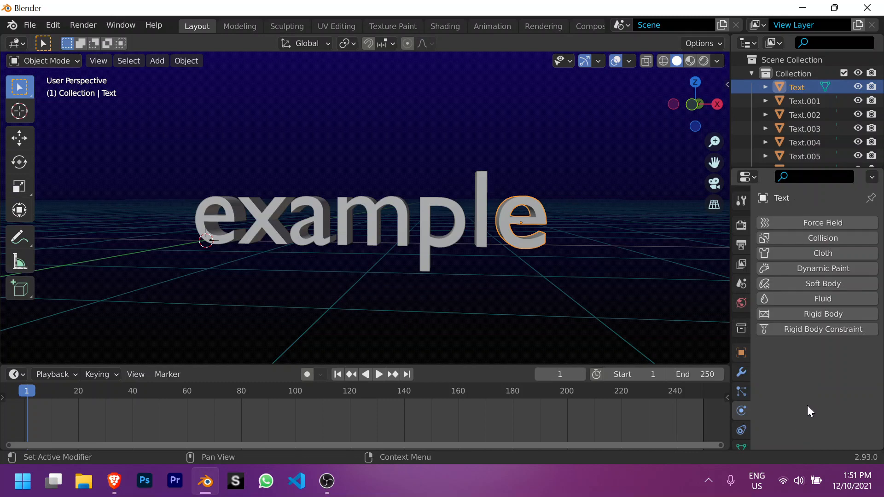
Step: Make the letter 'e' an active rigid body
{"action": "left_click", "coordinate": [822, 314]}
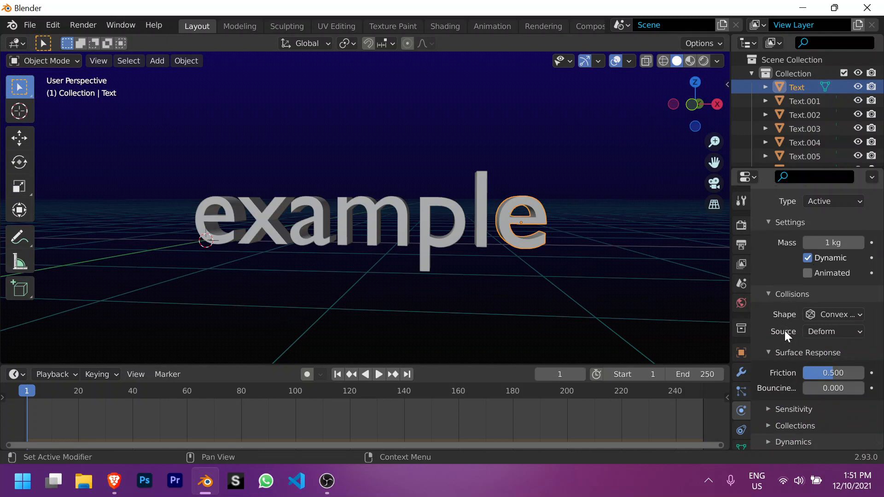
{"action": "mouse_move", "coordinate": [834, 315]}
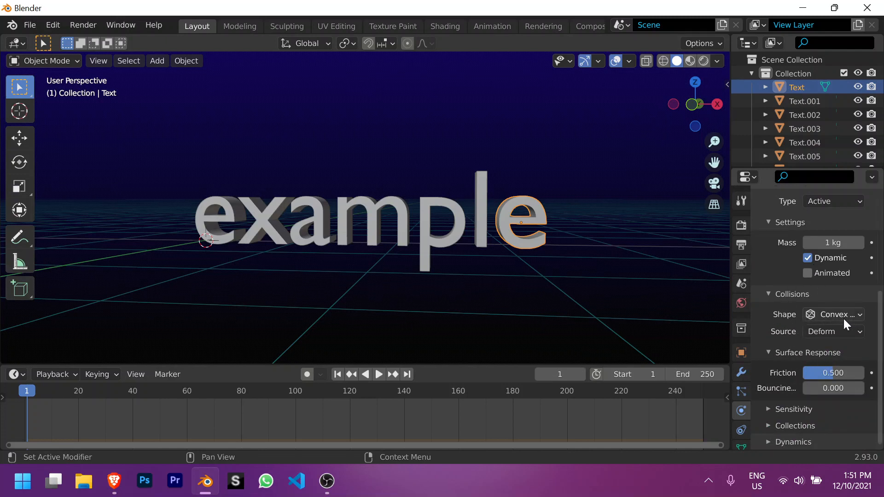
{"action": "mouse_move", "coordinate": [785, 363]}
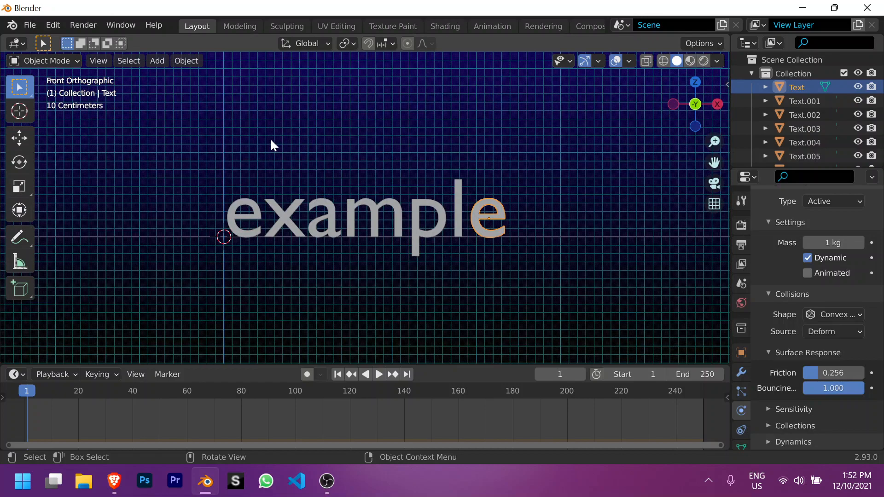
{"action": "mouse_move", "coordinate": [479, 215]}
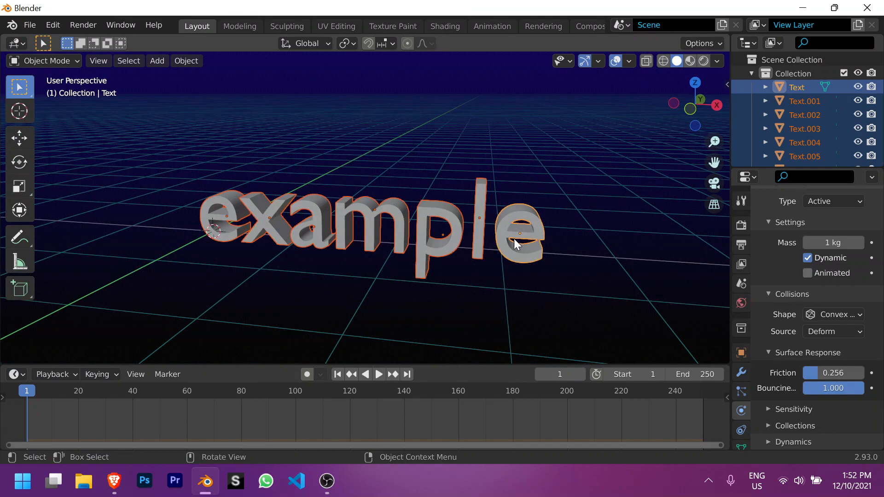
{"action": "mouse_move", "coordinate": [364, 236]}
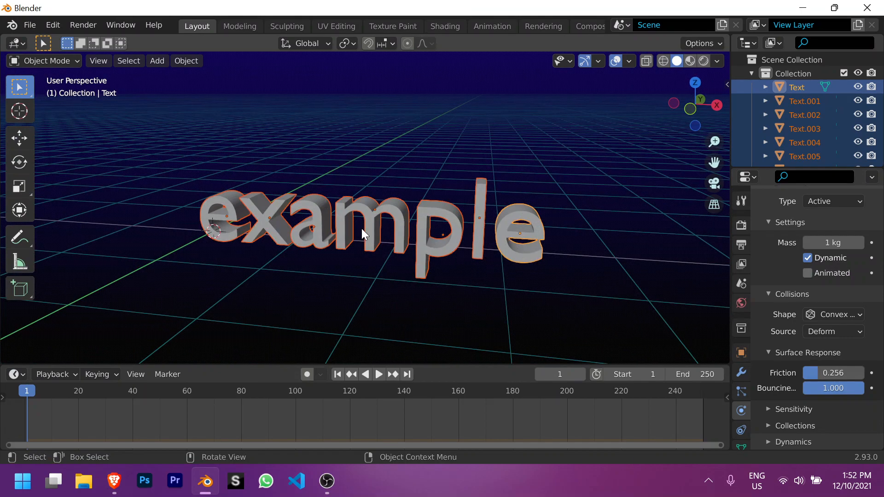
{"action": "mouse_move", "coordinate": [297, 163]}
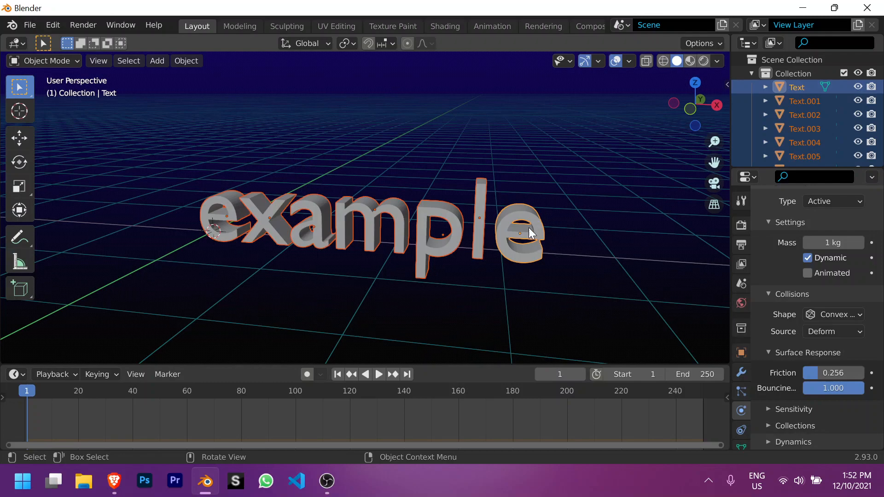
Step: Copy the rigid body with friction 0.256 and bounciness 1.000 to the other letters
{"action": "left_click", "coordinate": [186, 61]}
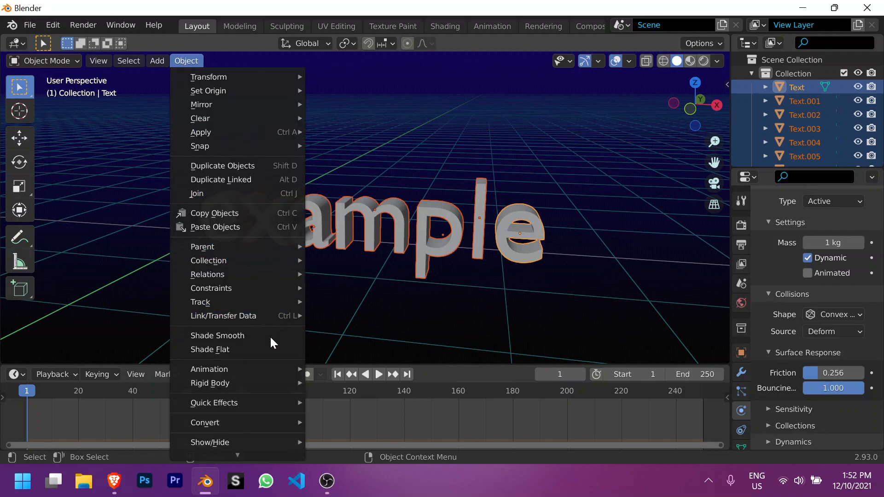
{"action": "mouse_move", "coordinate": [210, 384]}
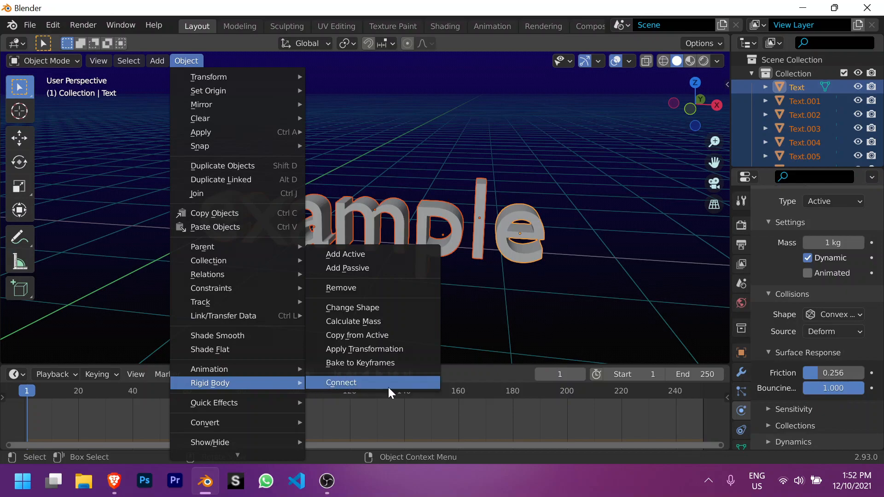
{"action": "mouse_move", "coordinate": [364, 335]}
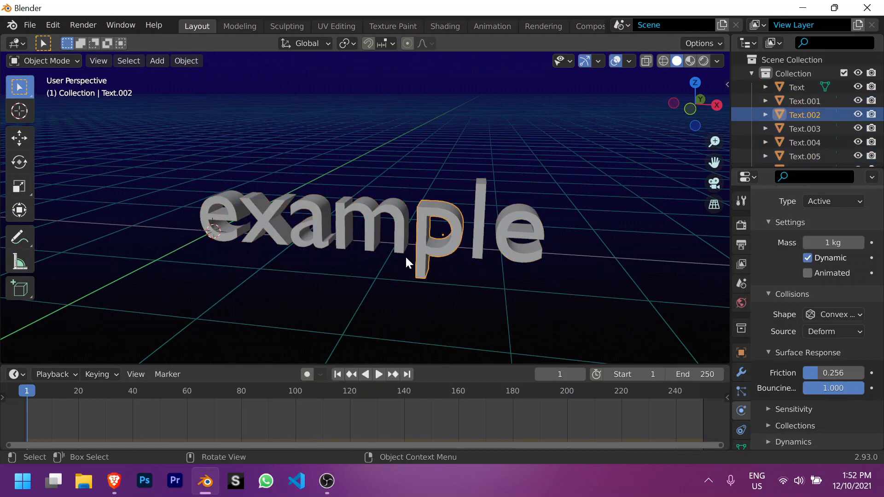
{"action": "left_click", "coordinate": [805, 129]}
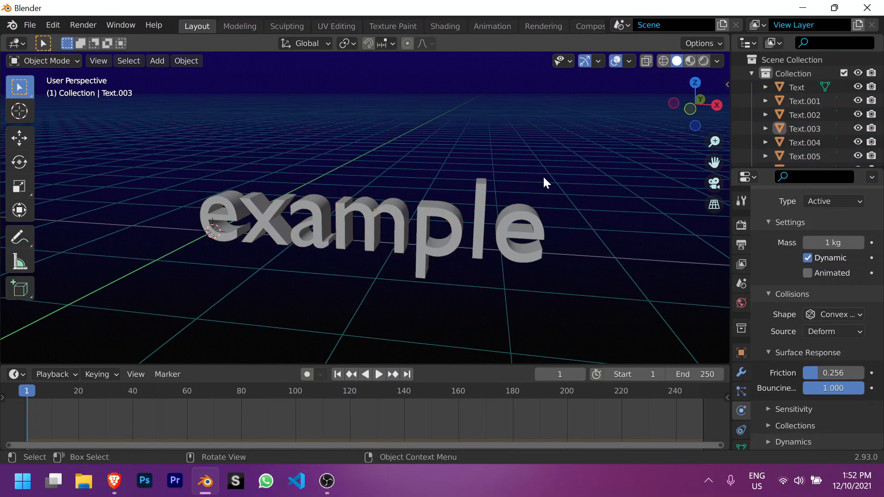
{"action": "left_click", "coordinate": [690, 103]}
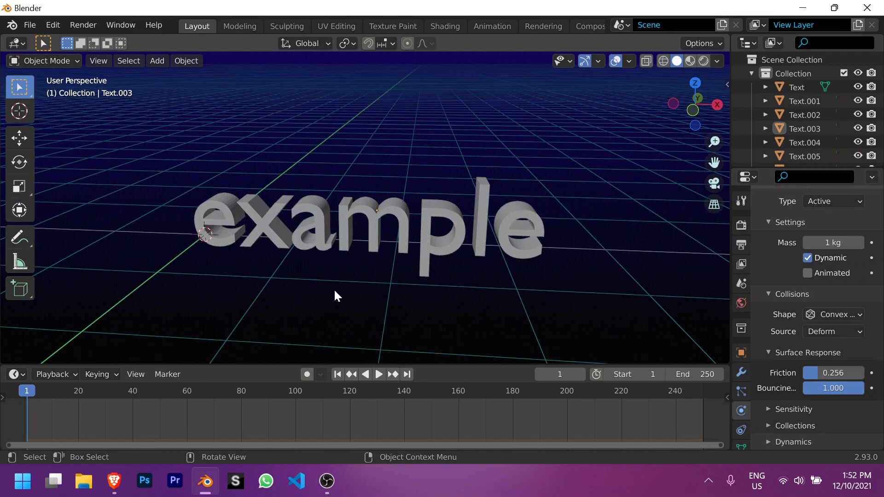
Step: Add a plane scaled into a large floor and move the letters up above it
{"action": "left_click", "coordinate": [156, 61]}
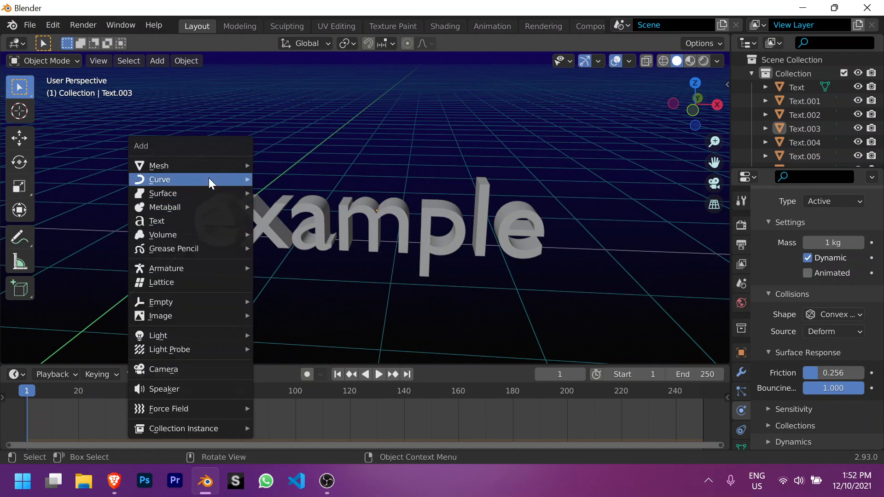
{"action": "left_click", "coordinate": [160, 165]}
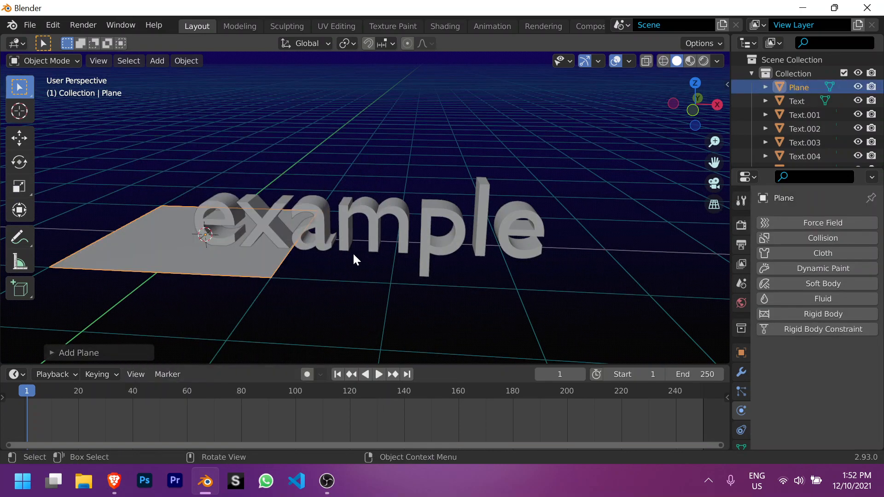
{"action": "key", "text": "s"}
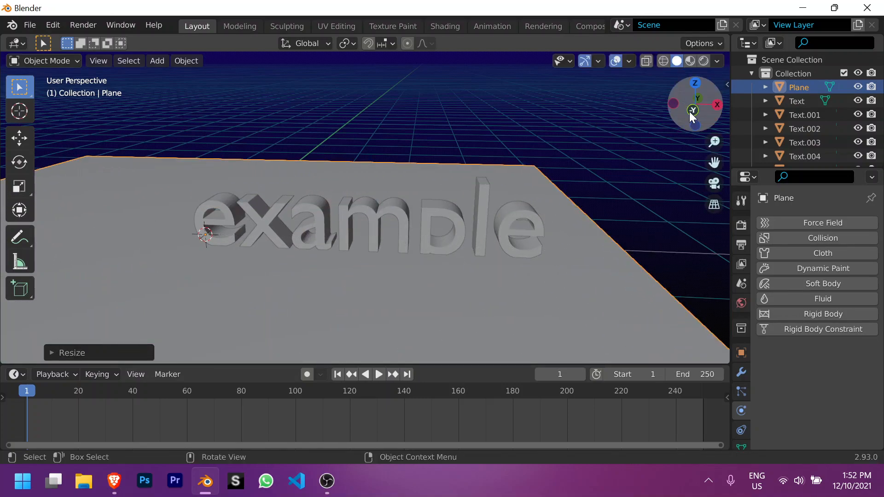
{"action": "left_click", "coordinate": [693, 109]}
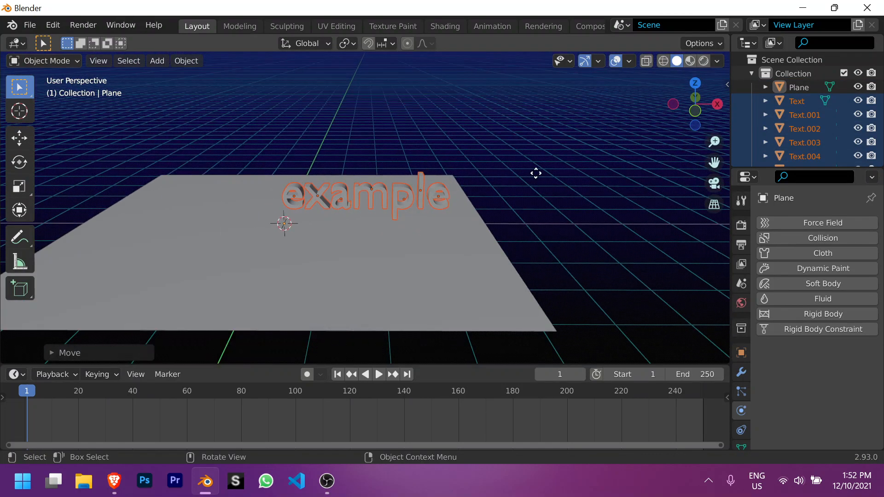
{"action": "left_click_drag", "start_coordinate": [364, 195], "coordinate": [248, 194]}
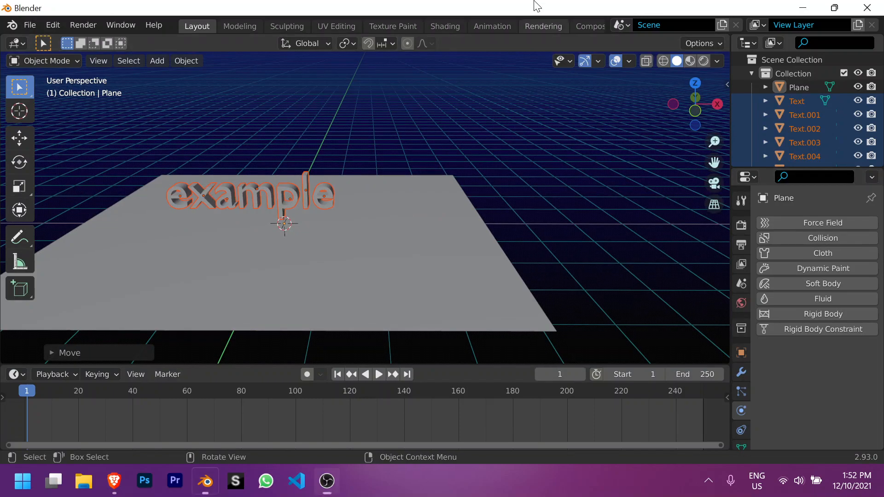
{"action": "left_click", "coordinate": [695, 104]}
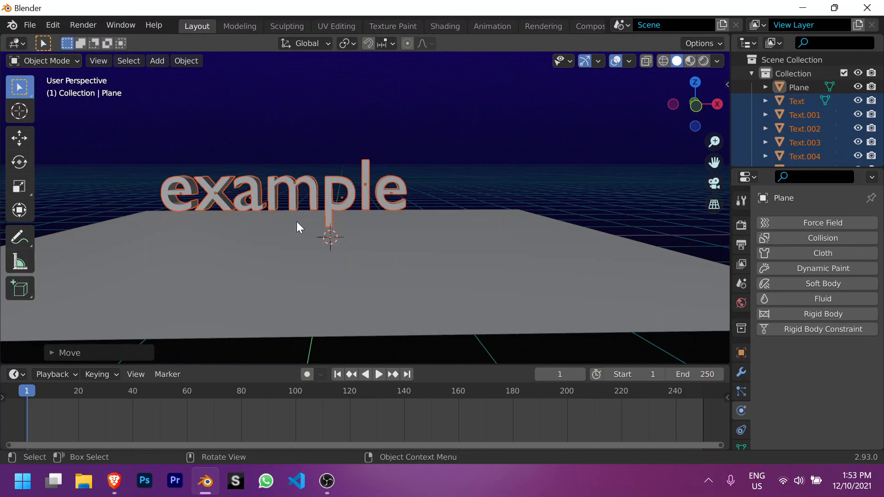
{"action": "mouse_move", "coordinate": [374, 226]}
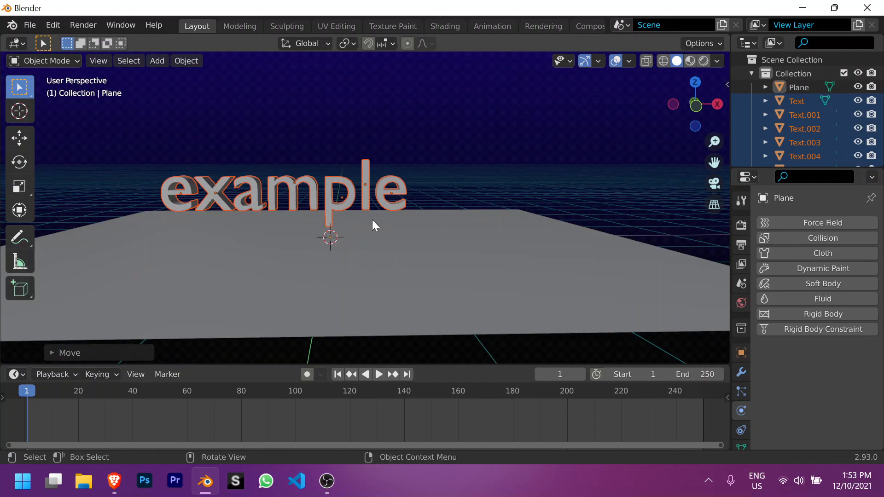
{"action": "mouse_move", "coordinate": [353, 224]}
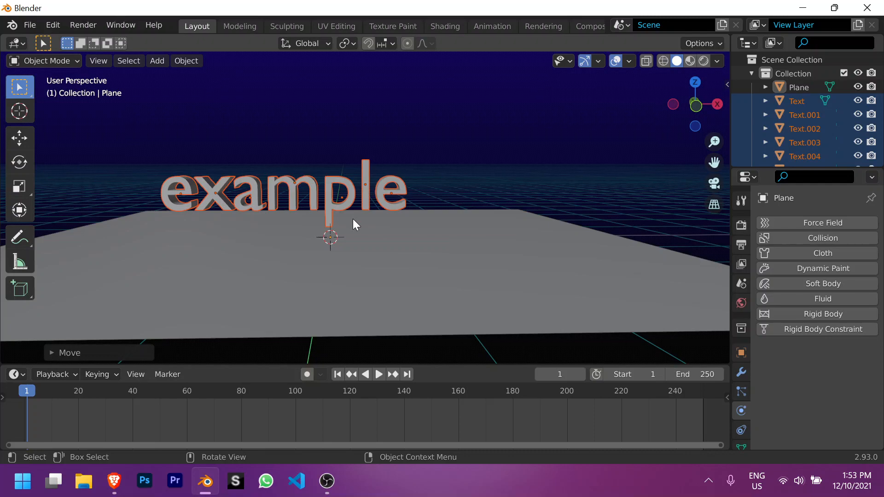
Step: Insert a Location & Rotation keyframe on the selected letters
{"action": "key", "text": "i"}
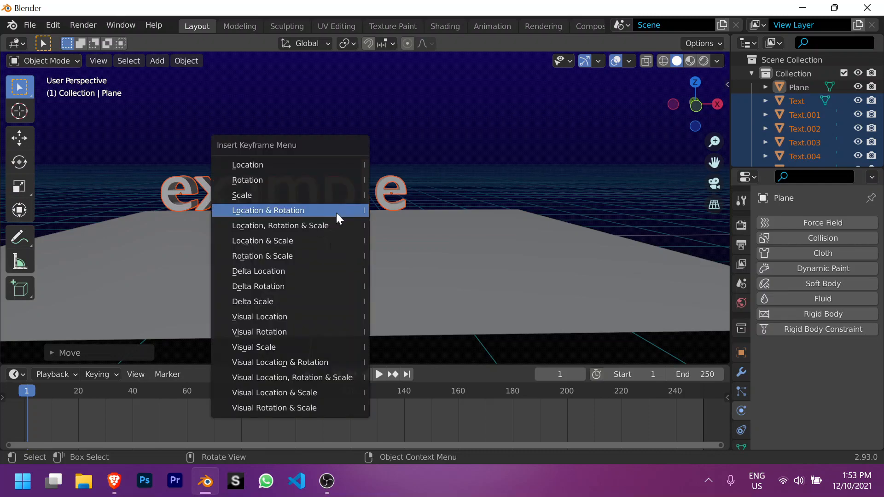
{"action": "left_click", "coordinate": [268, 210]}
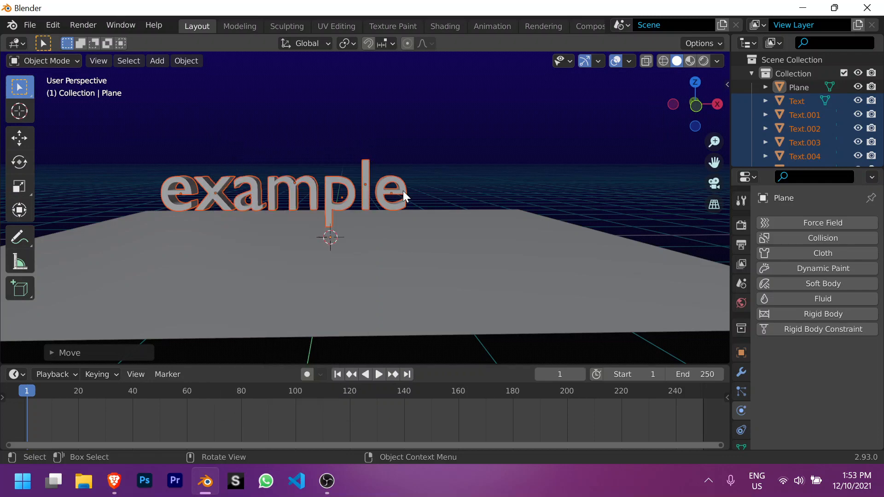
{"action": "mouse_move", "coordinate": [216, 189]}
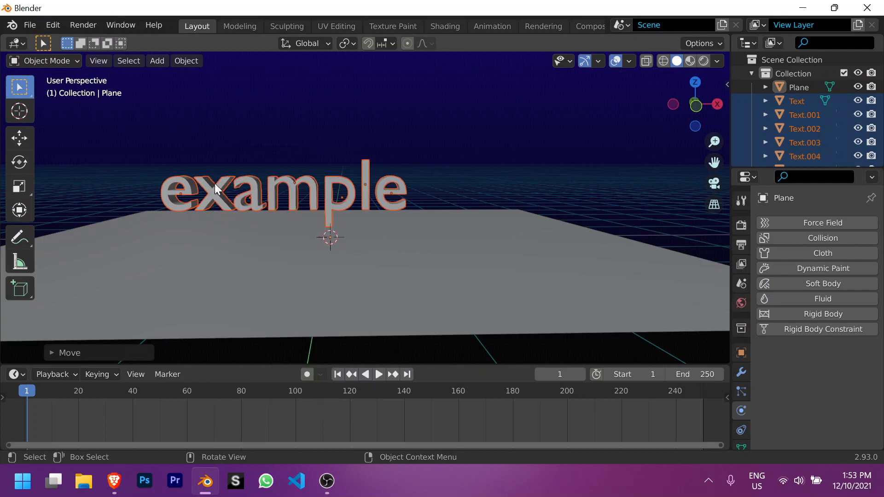
{"action": "mouse_move", "coordinate": [401, 172]}
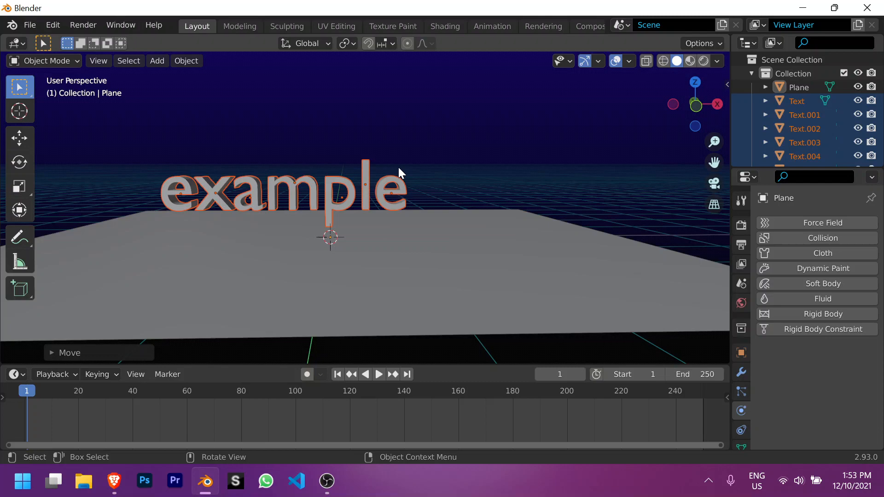
{"action": "key", "text": "i"}
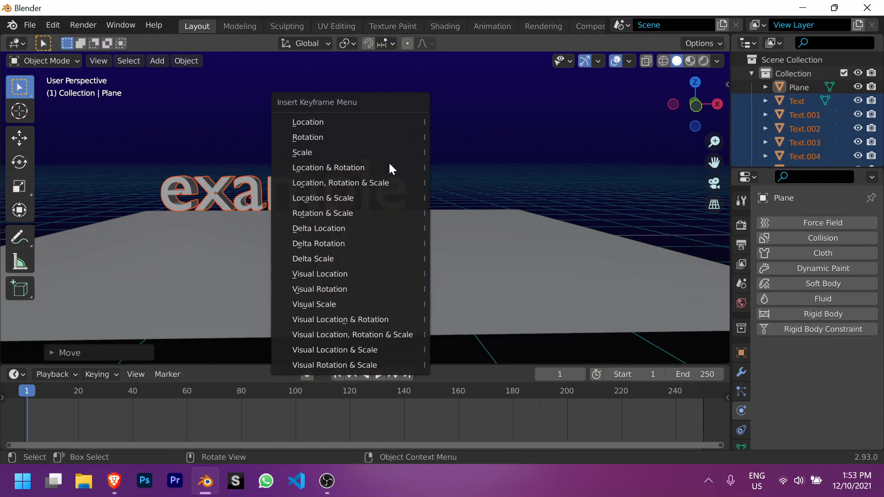
{"action": "mouse_move", "coordinate": [350, 121]}
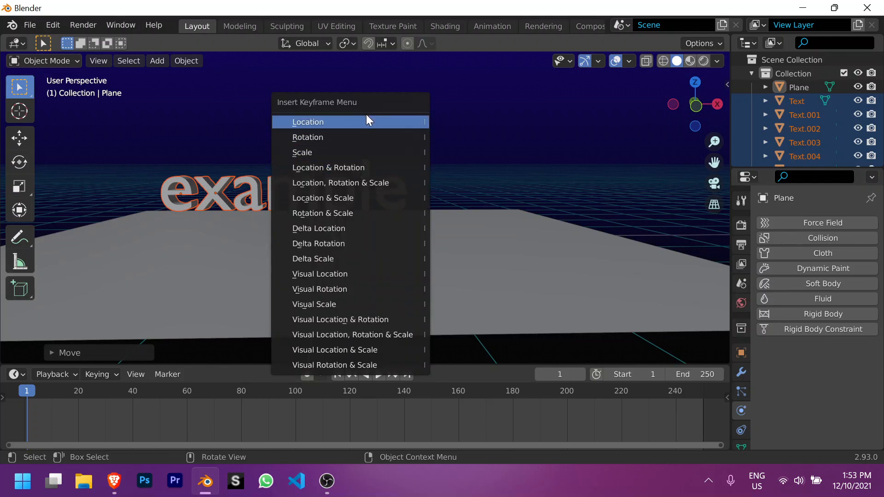
{"action": "mouse_move", "coordinate": [360, 167]}
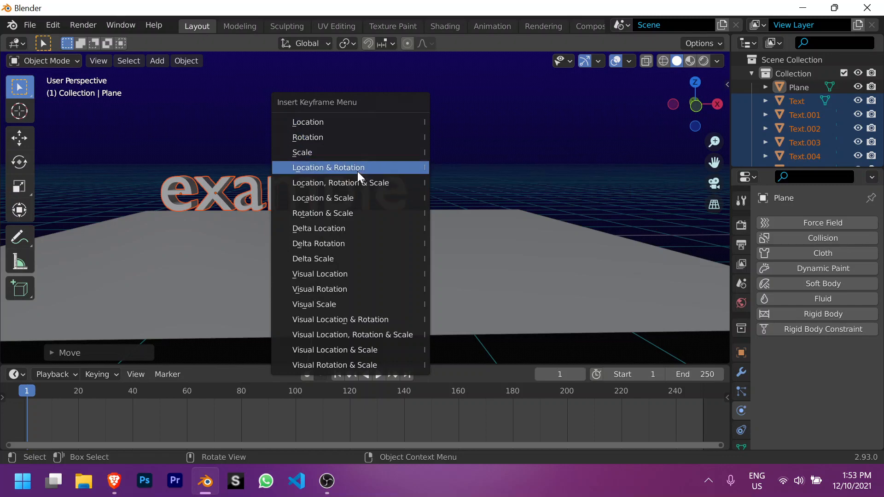
{"action": "mouse_move", "coordinate": [366, 172]}
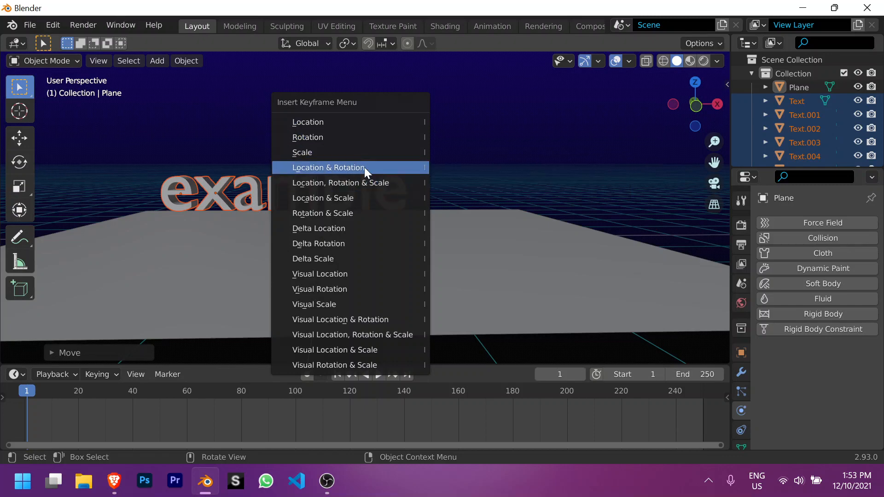
{"action": "left_click", "coordinate": [328, 168]}
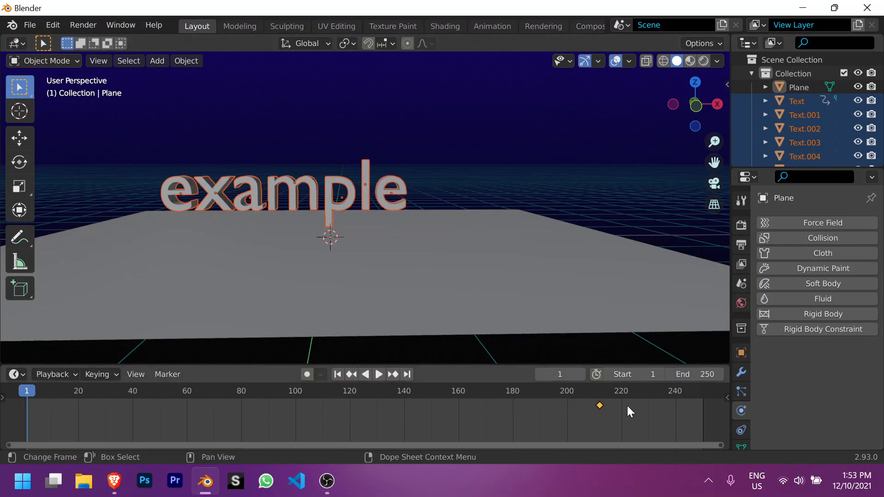
{"action": "left_click", "coordinate": [506, 139]}
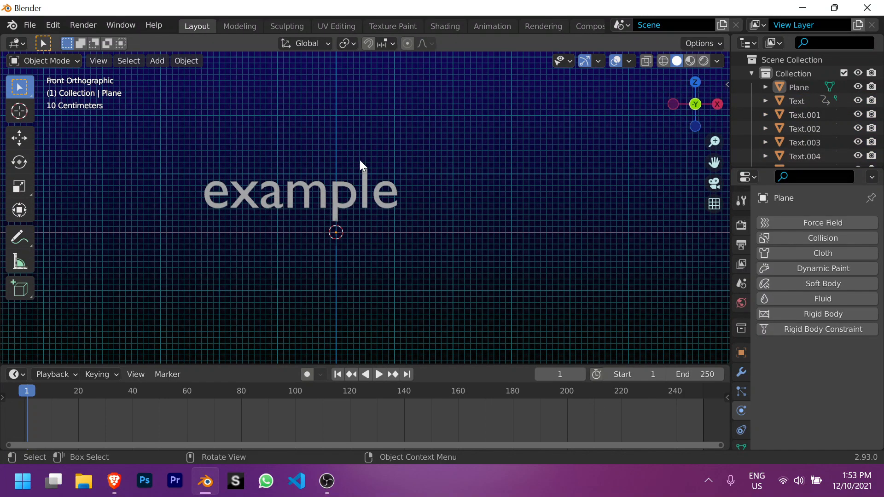
{"action": "left_click", "coordinate": [379, 374]}
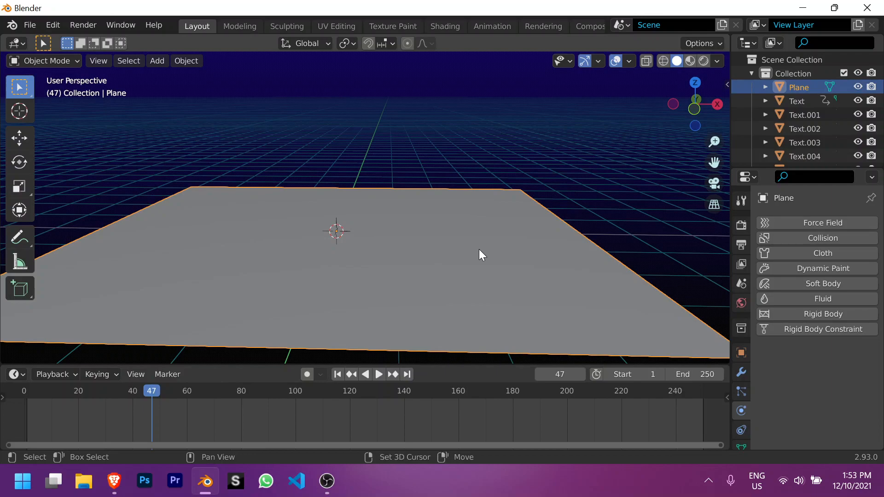
{"action": "left_click", "coordinate": [337, 374]}
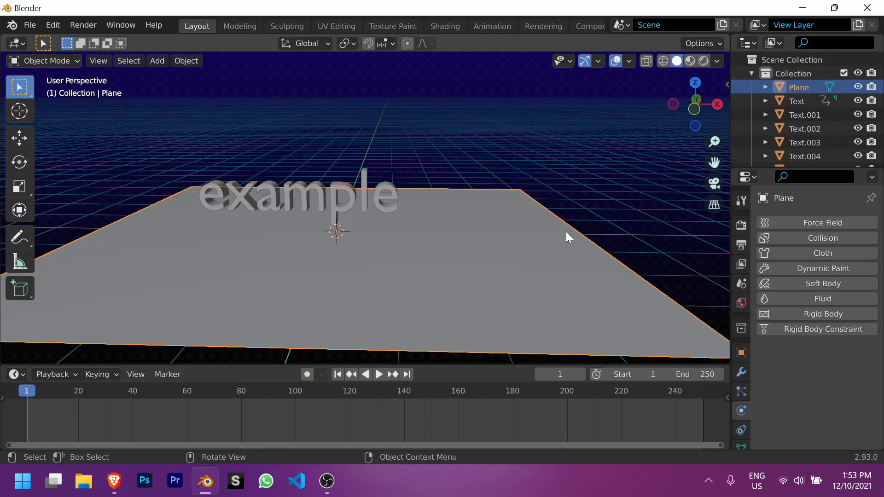
{"action": "left_click", "coordinate": [406, 374]}
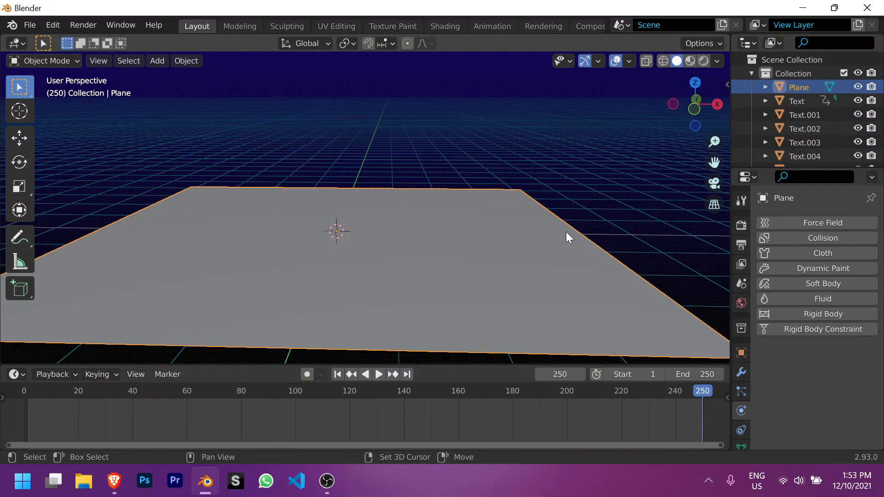
{"action": "left_click", "coordinate": [337, 374]}
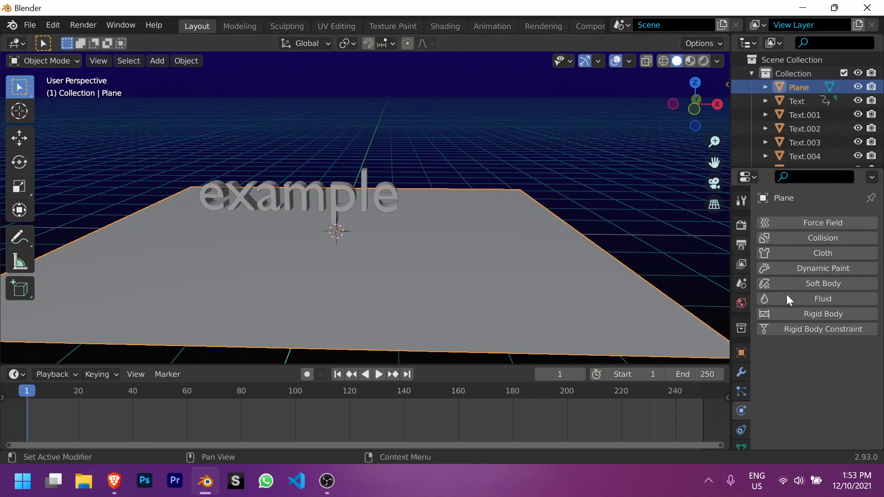
Step: Make the plane a passive rigid body and play back the letters falling onto it
{"action": "left_click", "coordinate": [823, 313]}
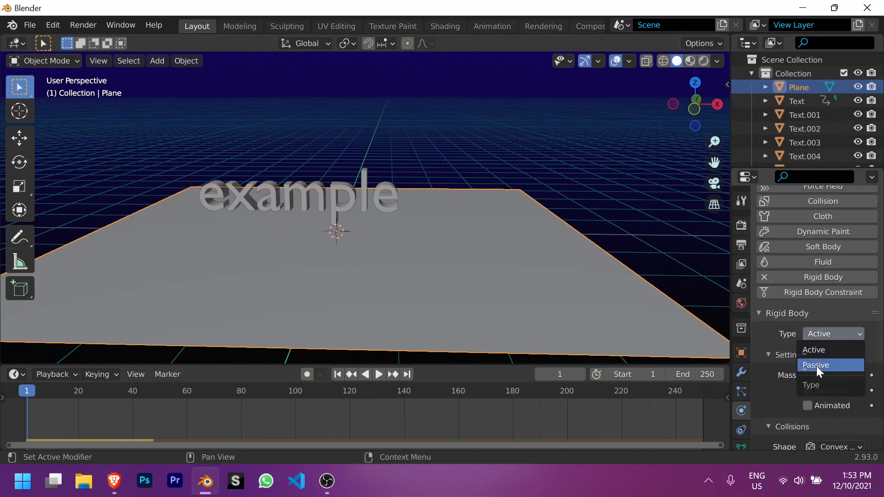
{"action": "left_click", "coordinate": [817, 364]}
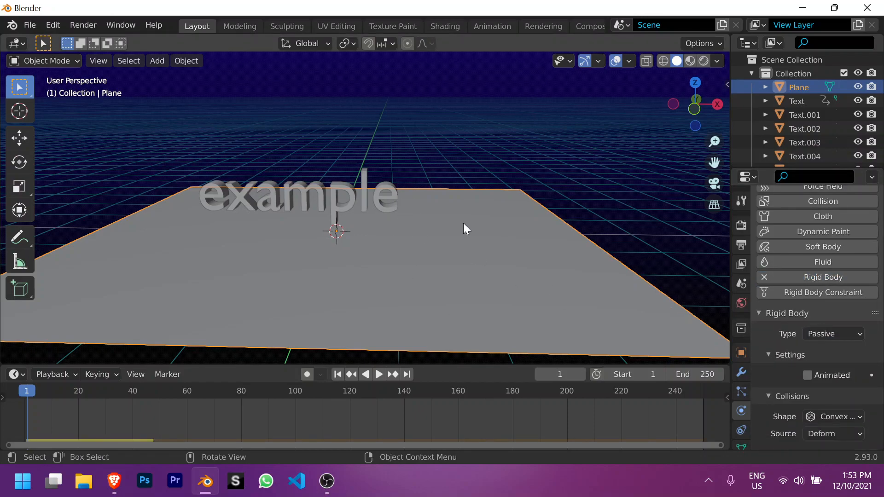
{"action": "left_click", "coordinate": [379, 374]}
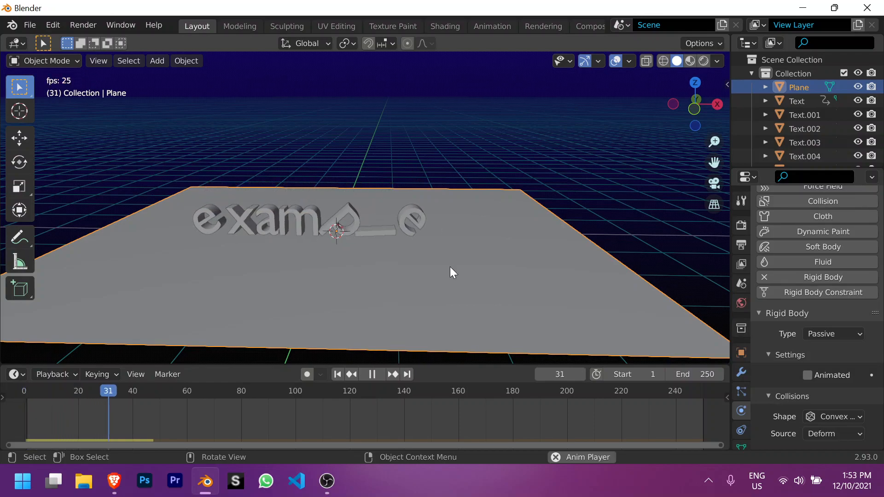
{"action": "left_click", "coordinate": [371, 375]}
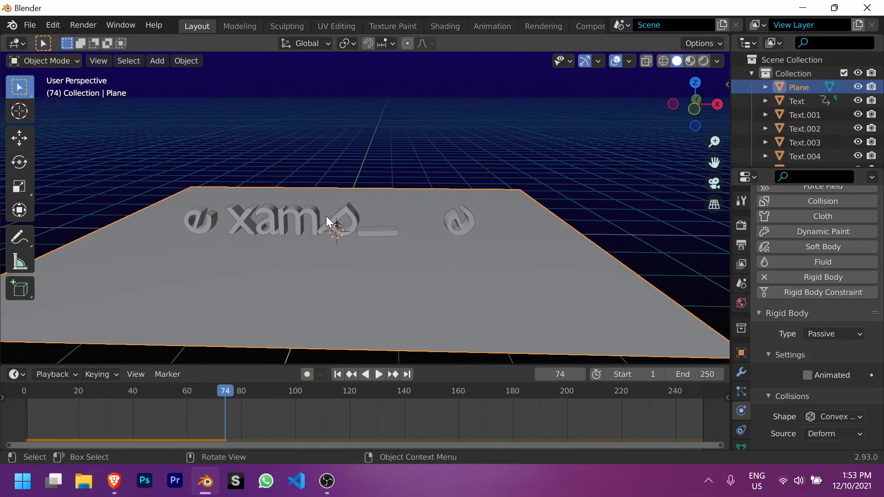
{"action": "left_click", "coordinate": [337, 374]}
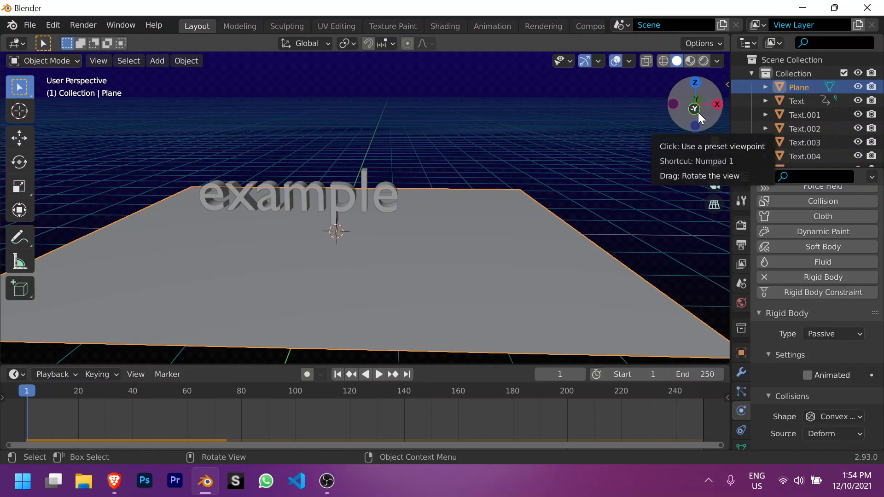
Step: Leave the flat front view and orbit the letters into a perspective view
{"action": "left_click", "coordinate": [694, 104]}
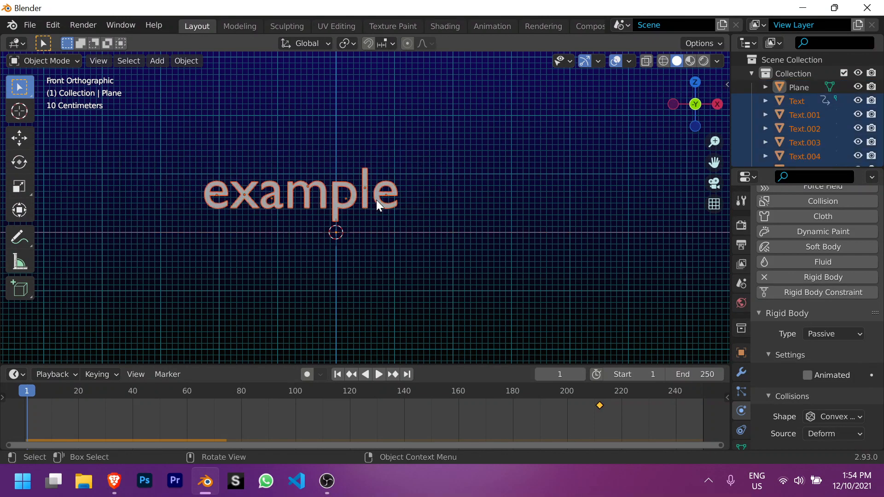
{"action": "key", "text": "g"}
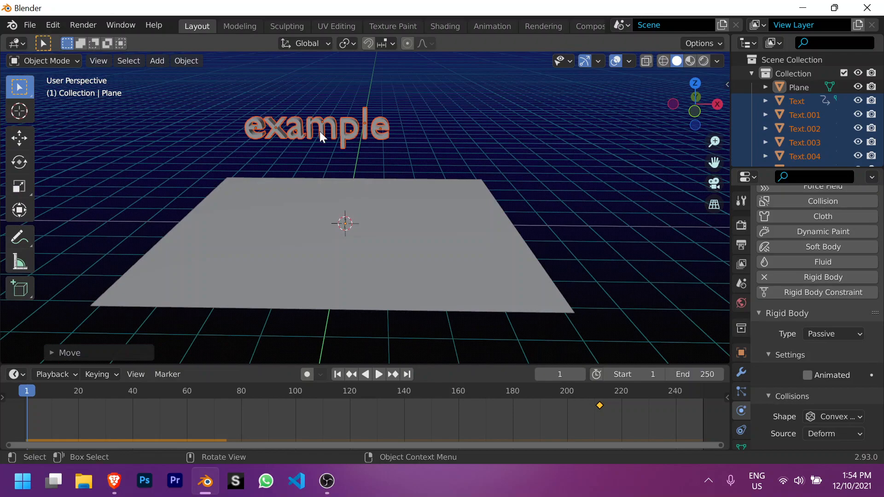
{"action": "mouse_move", "coordinate": [414, 157]}
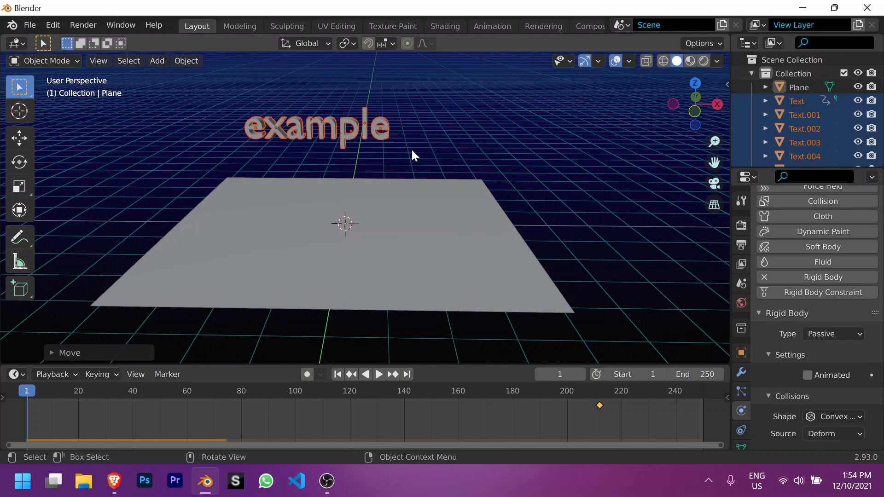
Step: Play the rigid-body fall of the letters onto the plane, then stop and return to frame 1
{"action": "left_click", "coordinate": [378, 374]}
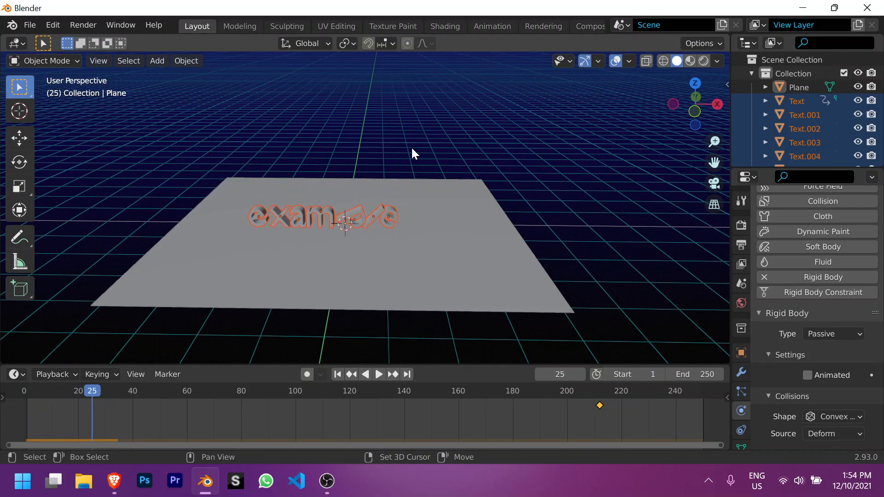
{"action": "left_click", "coordinate": [337, 374]}
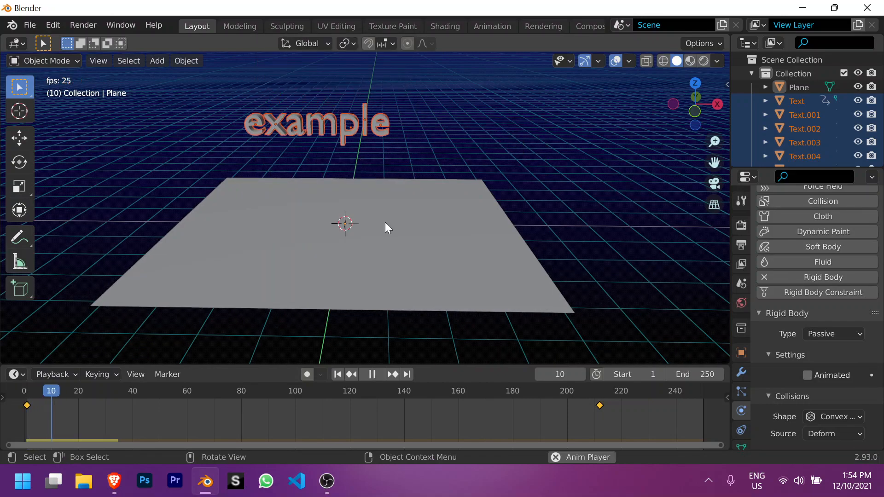
{"action": "left_click", "coordinate": [394, 373]}
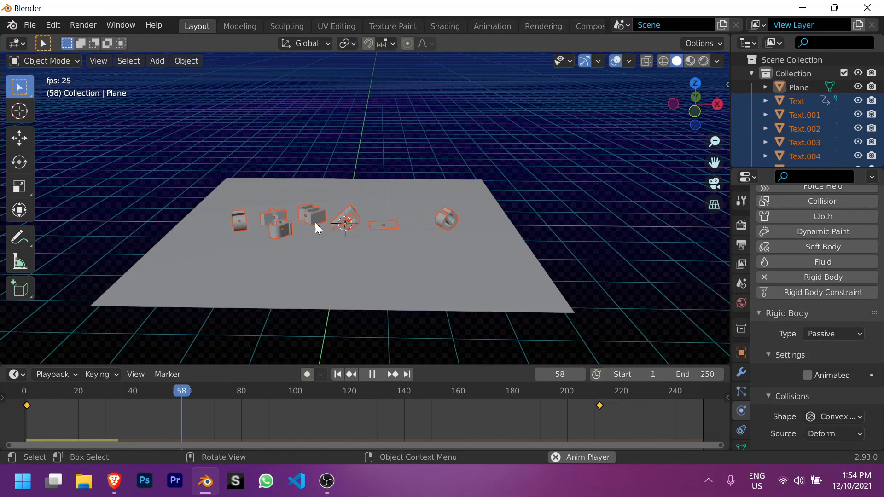
{"action": "left_click", "coordinate": [337, 374]}
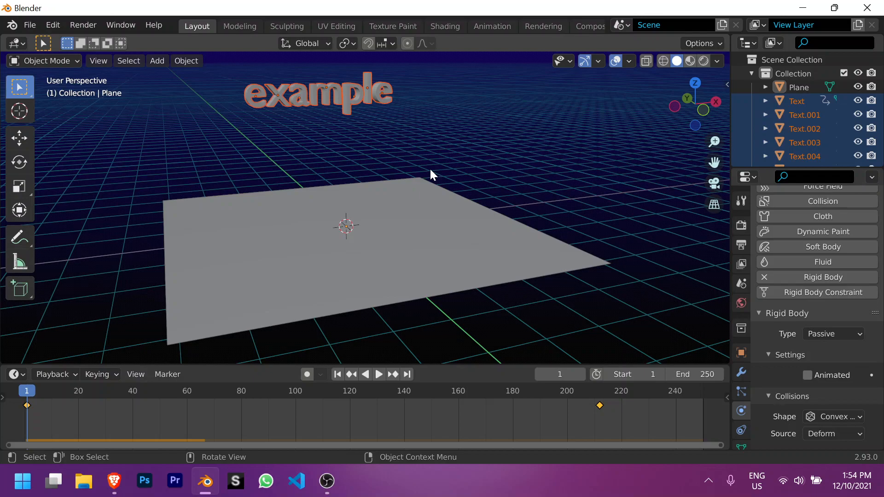
Step: Play the simulation forward until the letters lie scattered around frame 95
{"action": "left_click", "coordinate": [379, 374]}
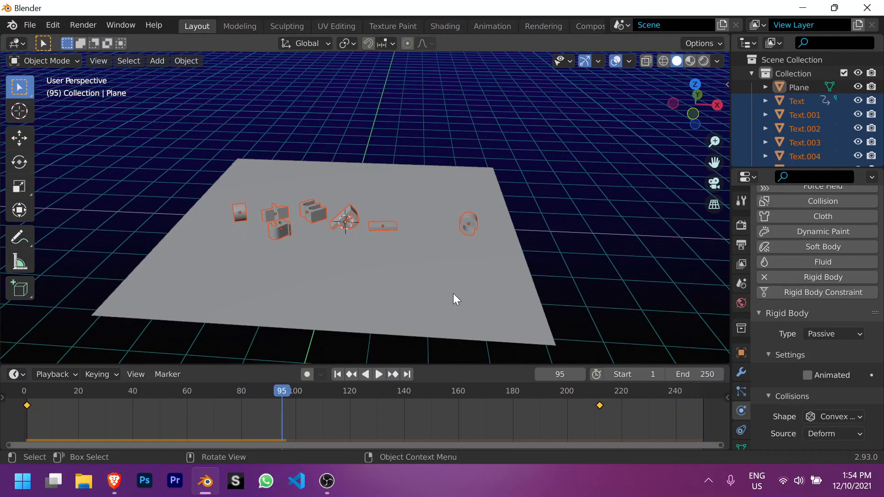
{"action": "mouse_move", "coordinate": [461, 212]}
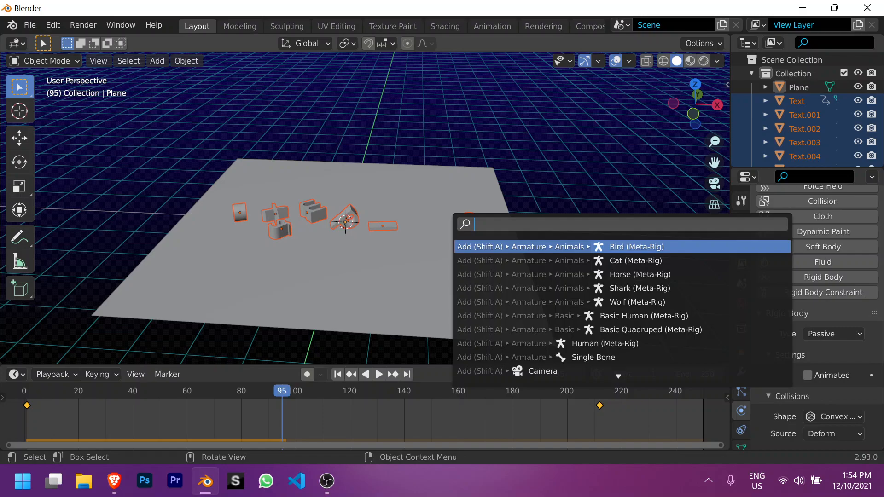
Step: Bake the letters' rigid body simulation to keyframes over frames 1–95 via the 'rigid body' search
{"action": "type", "text": "rigid"}
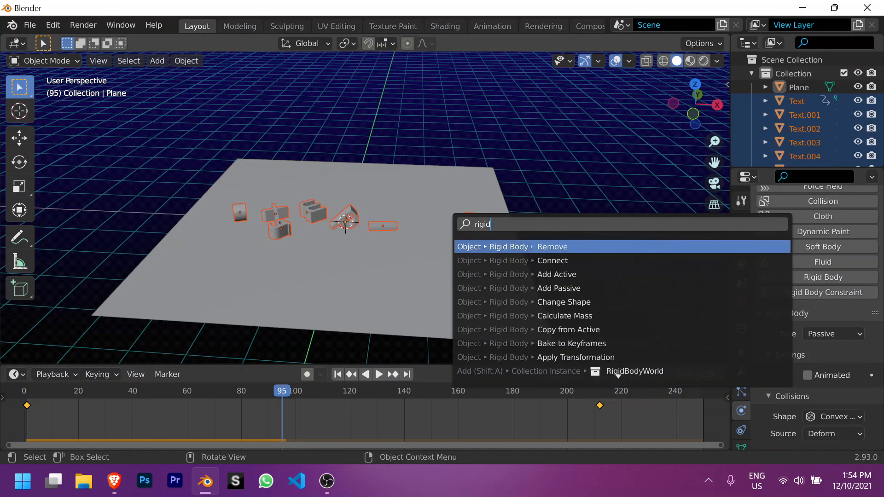
{"action": "type", "text": "body"}
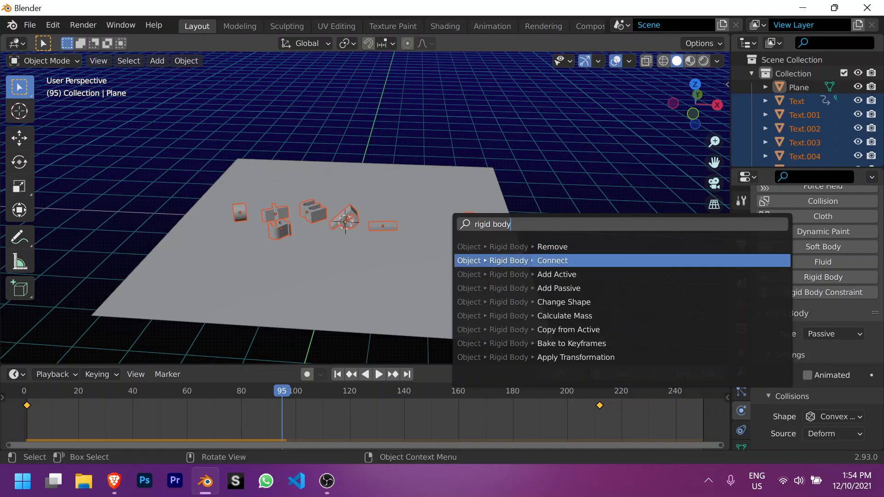
{"action": "mouse_move", "coordinate": [571, 343]}
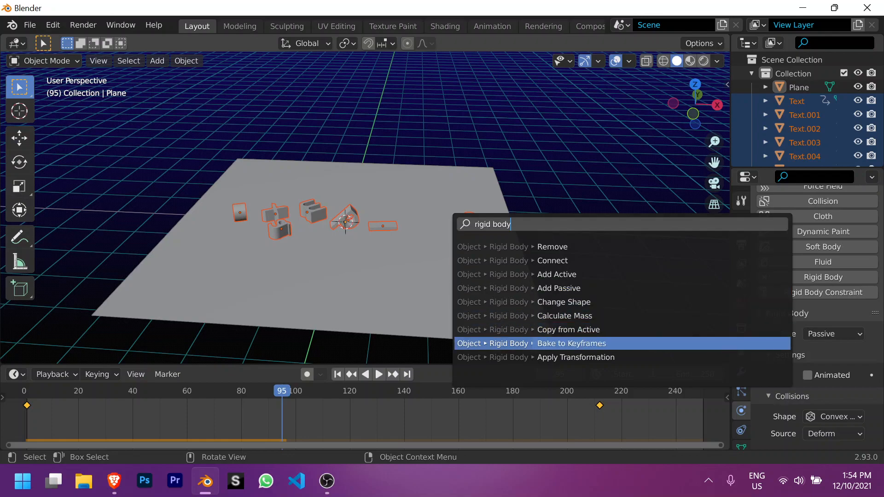
{"action": "left_click", "coordinate": [570, 343]}
{"action": "type", "text": "95"}
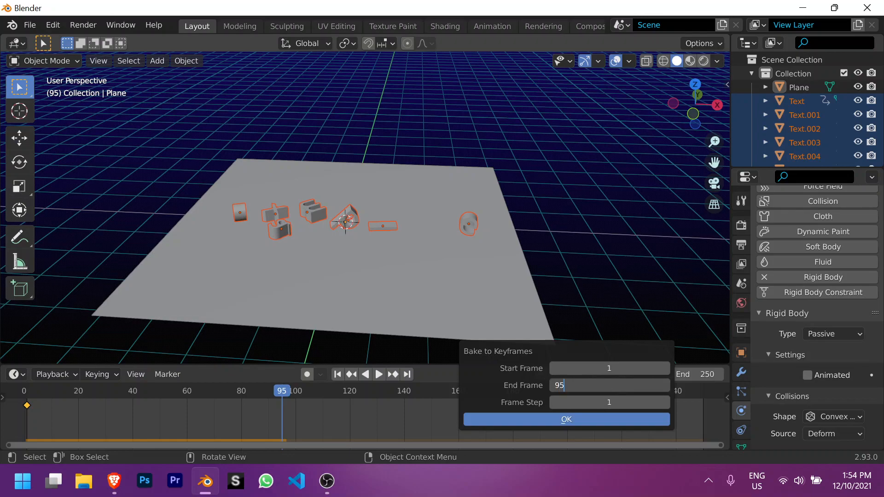
{"action": "left_click", "coordinate": [566, 419]}
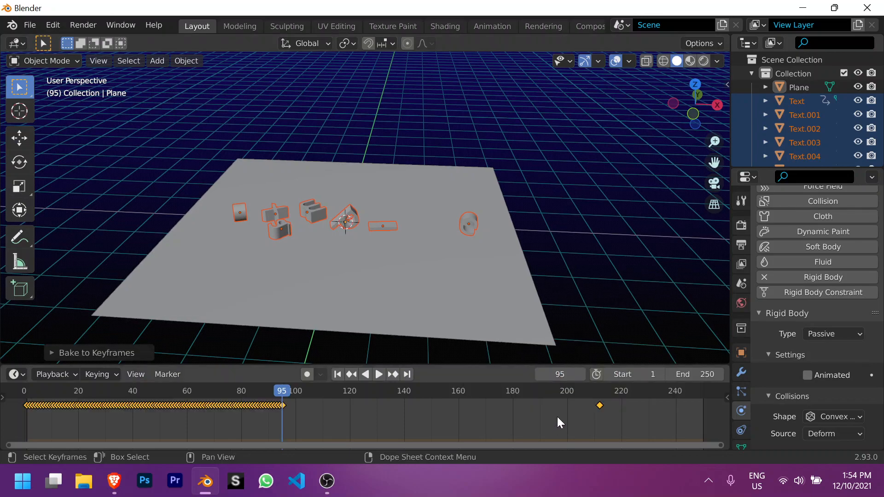
{"action": "left_click", "coordinate": [379, 374]}
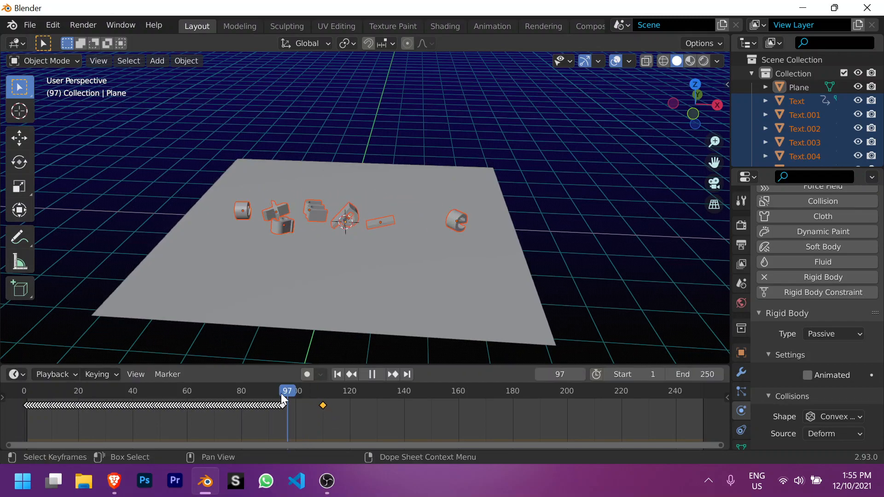
Step: Move the reassembly keyframe to about frame 110 and play back until the word re-forms
{"action": "left_click", "coordinate": [308, 390]}
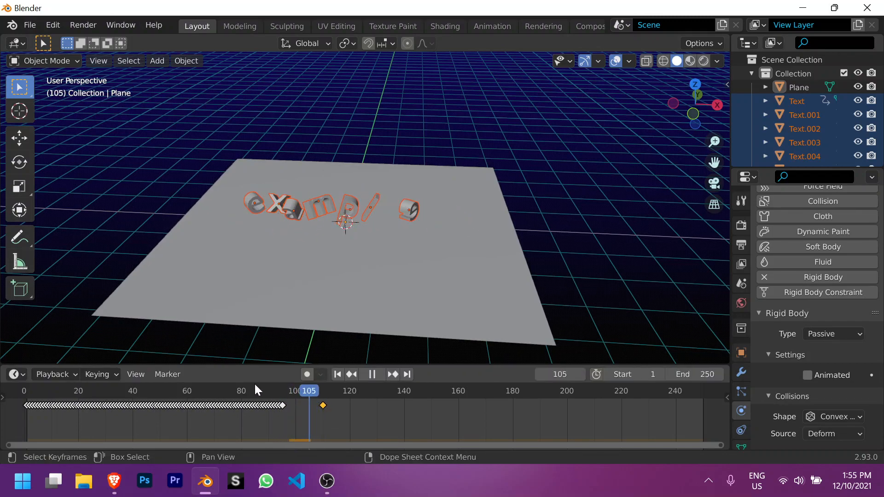
{"action": "left_click", "coordinate": [337, 374]}
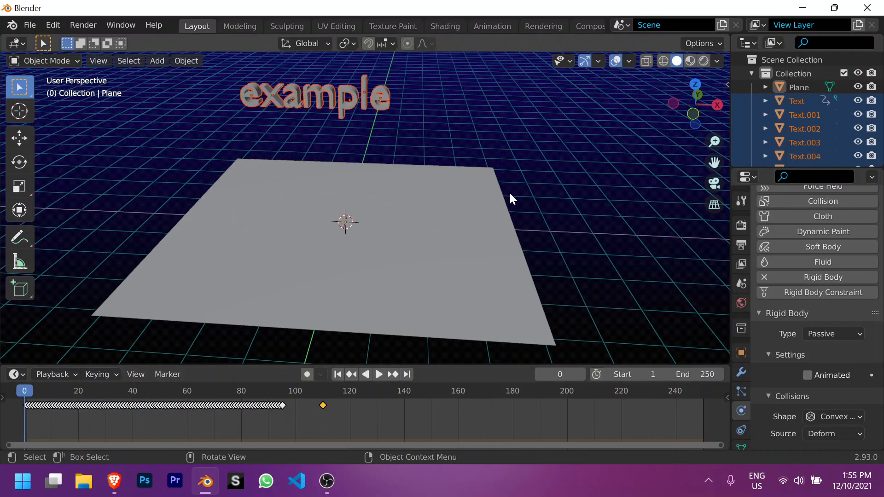
{"action": "left_click", "coordinate": [379, 374]}
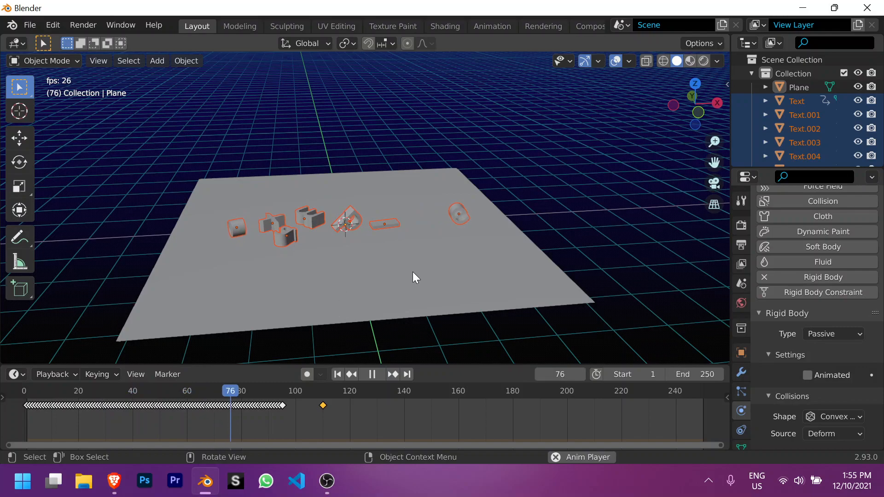
{"action": "left_click", "coordinate": [371, 374]}
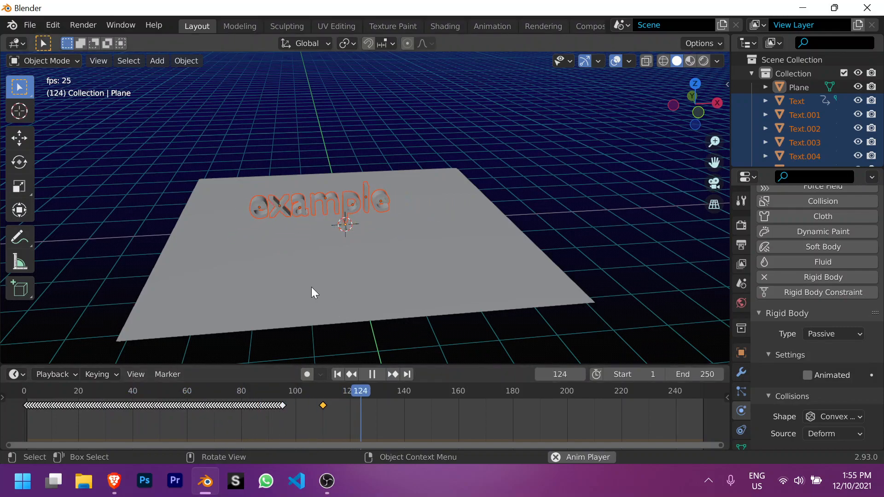
{"action": "left_click", "coordinate": [371, 374]}
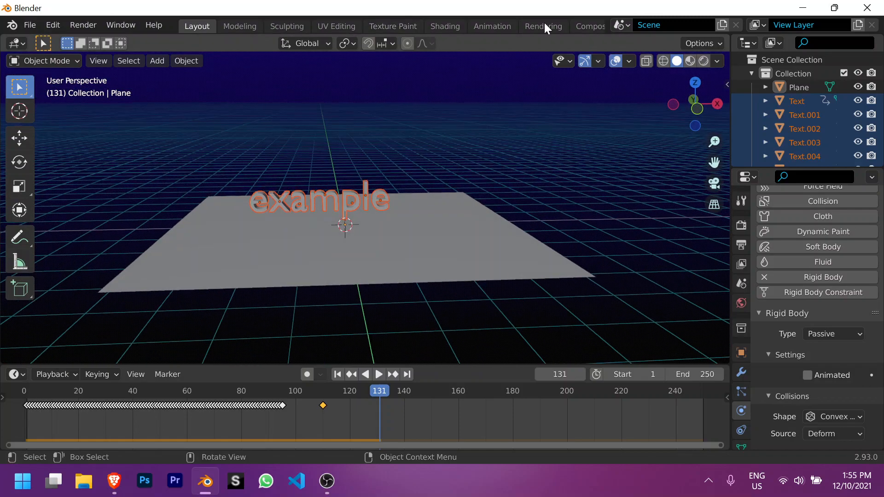
Step: Review the letters' keyframes in the Animation workspace's Graph Editor and park at frame 104
{"action": "left_click", "coordinate": [491, 26]}
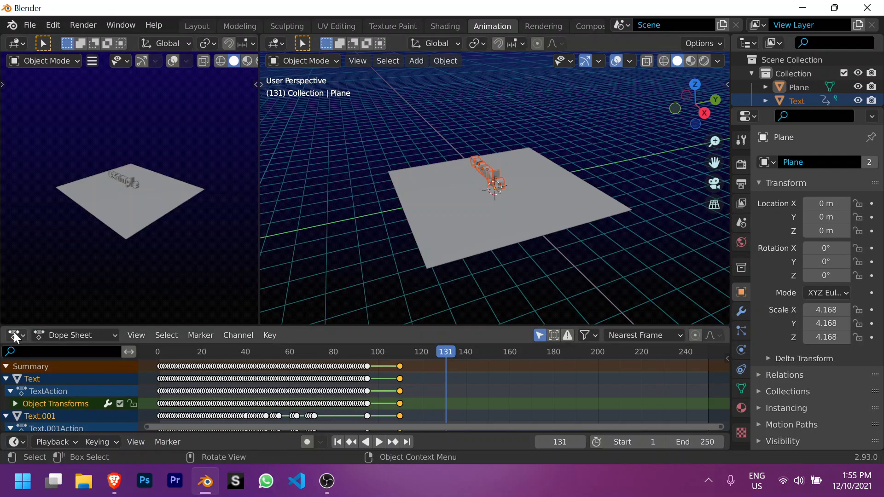
{"action": "left_click", "coordinate": [12, 335]}
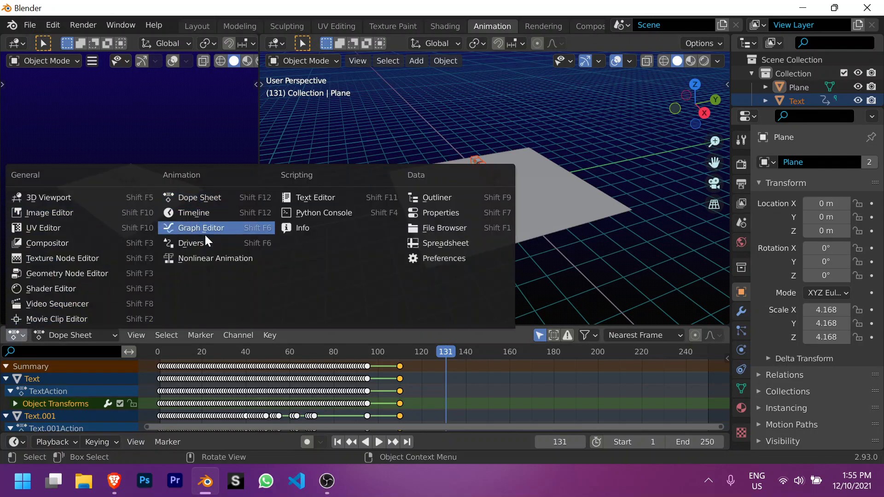
{"action": "left_click", "coordinate": [201, 227]}
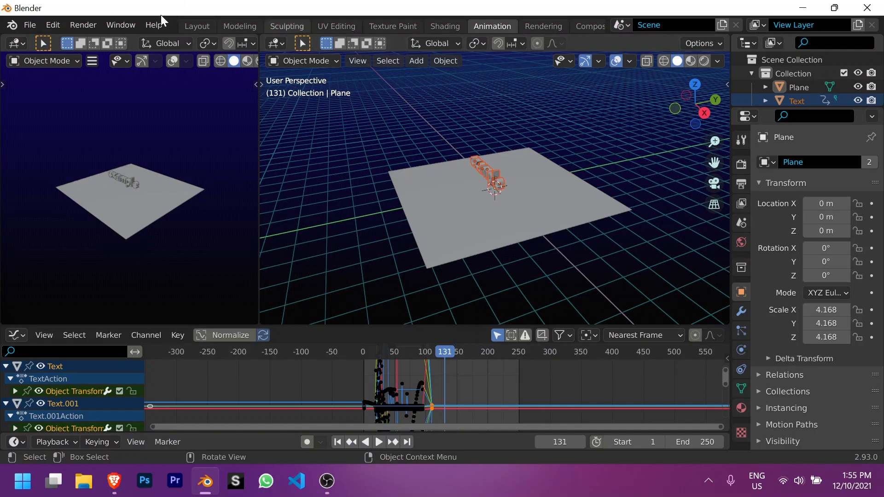
{"action": "left_click", "coordinate": [197, 26]}
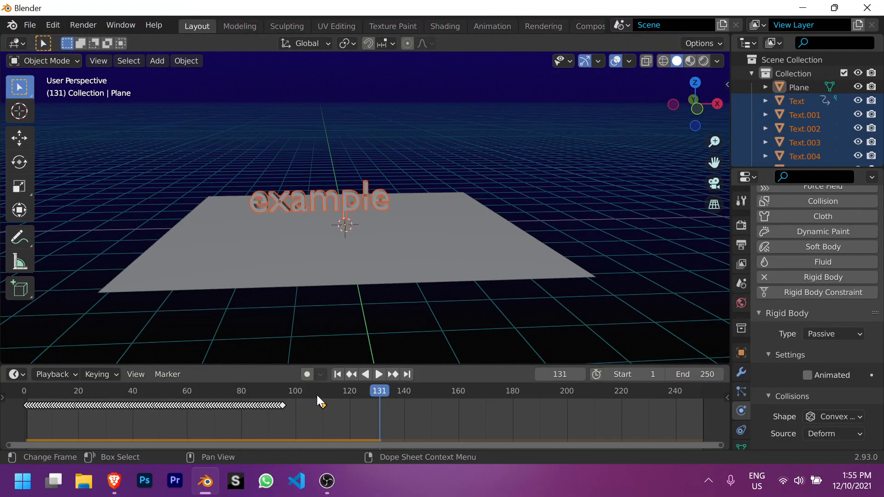
{"action": "left_click", "coordinate": [306, 391]}
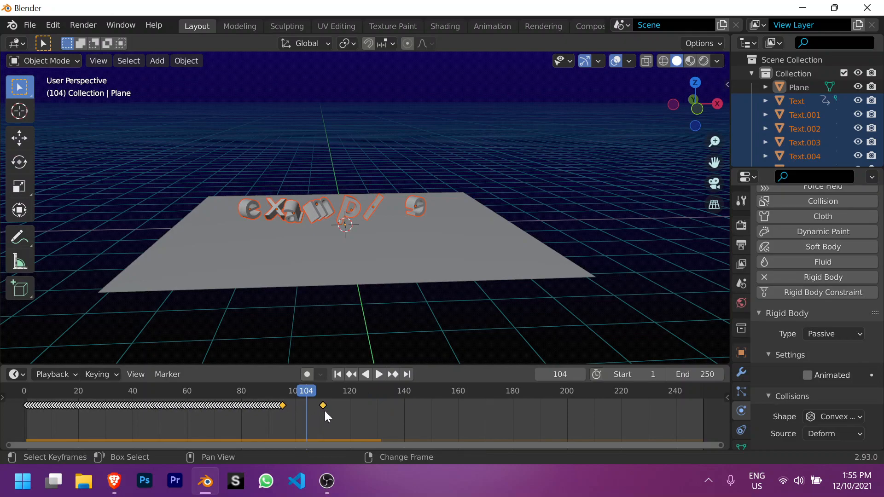
{"action": "left_click", "coordinate": [490, 26]}
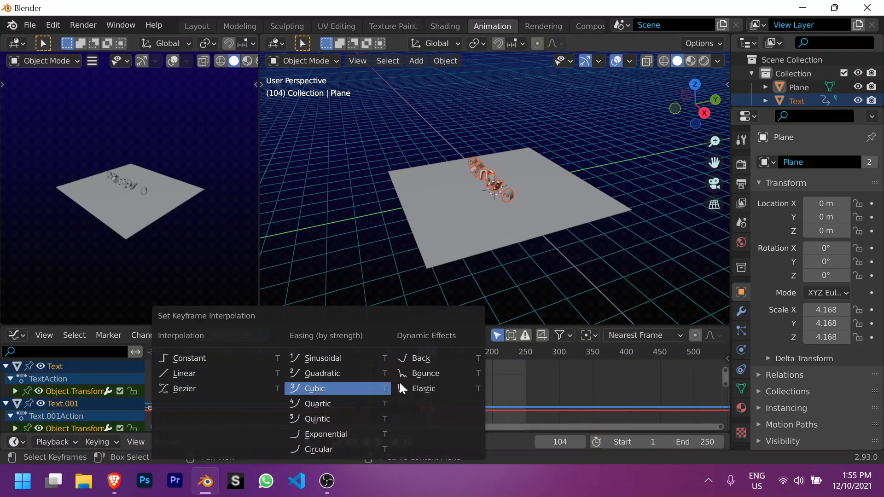
Step: Try new easings on the reassembly keyframes, switching between Quadratic and Exponential
{"action": "left_click", "coordinate": [317, 388]}
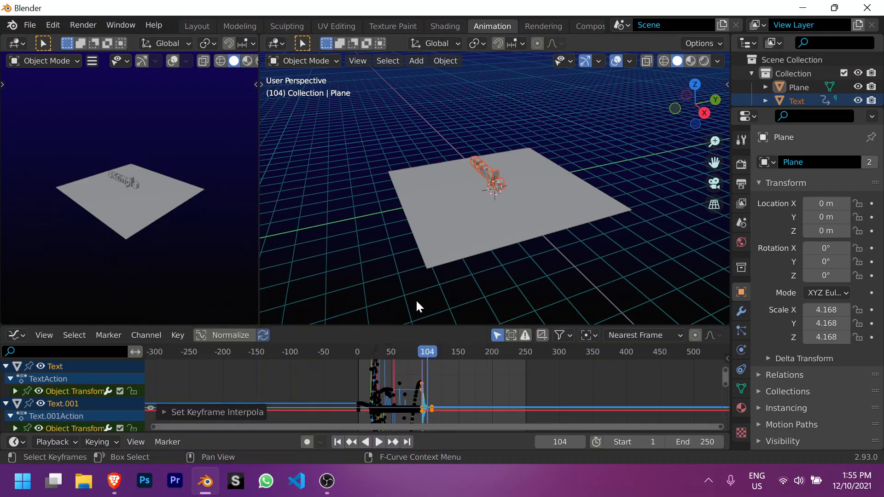
{"action": "left_click", "coordinate": [379, 442]}
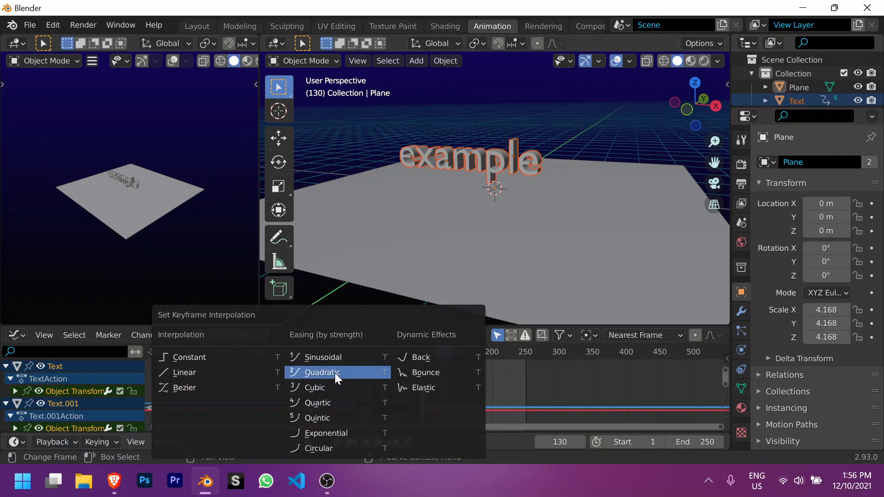
{"action": "left_click", "coordinate": [321, 372]}
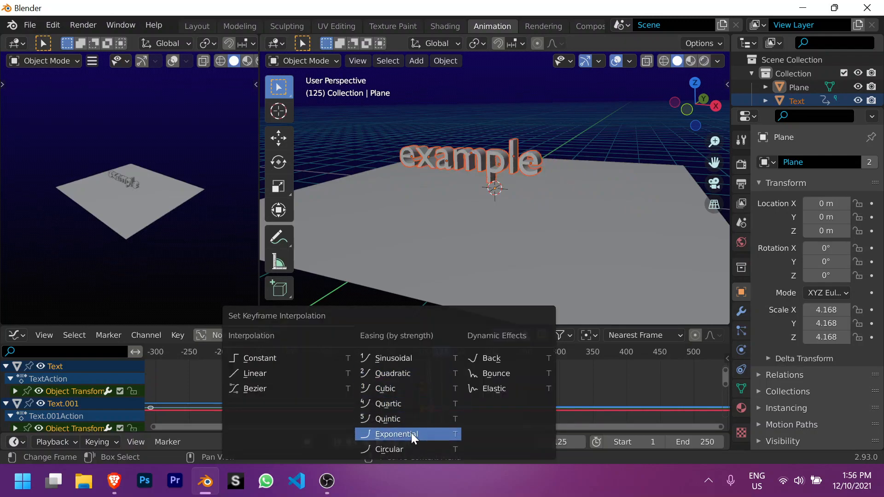
{"action": "left_click", "coordinate": [396, 434]}
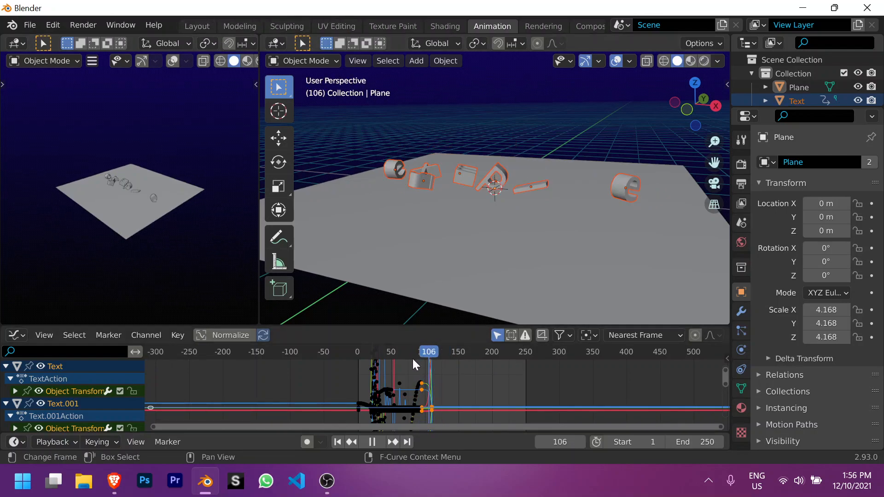
{"action": "key", "text": "t"}
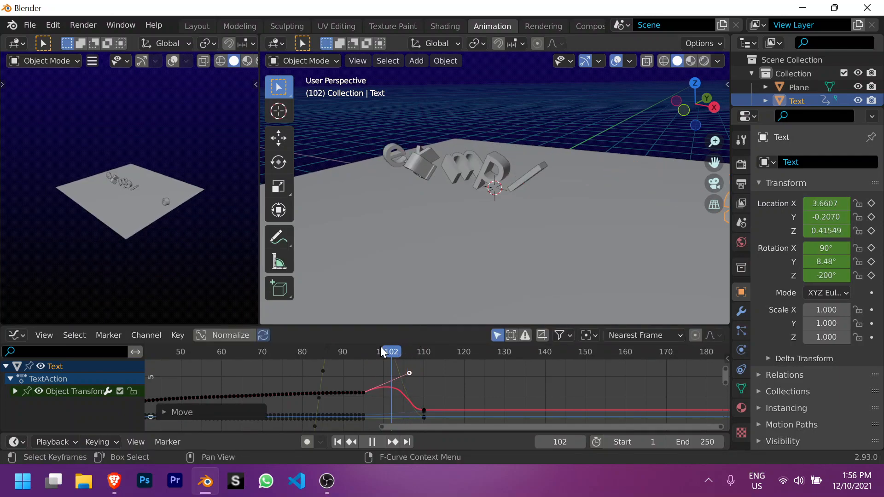
Step: Drag a handle on the Text curve near frame 100 to smooth the ease into the final keyframe
{"action": "left_click", "coordinate": [456, 351]}
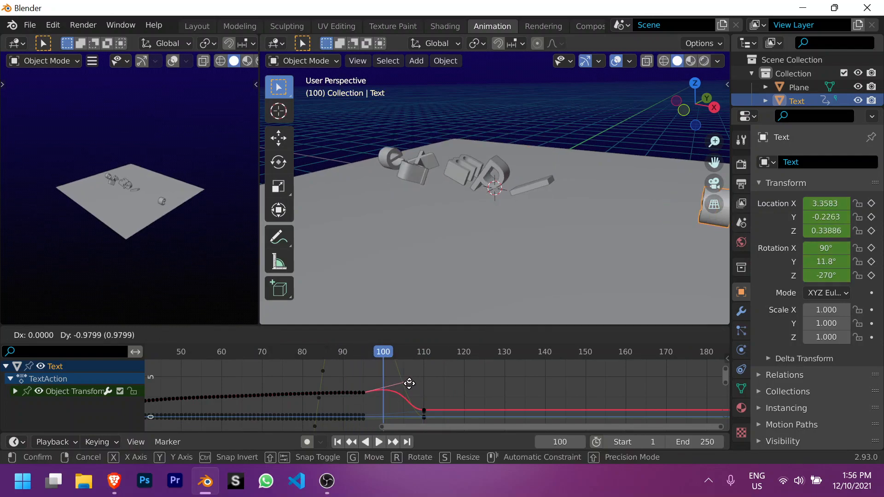
{"action": "left_click", "coordinate": [378, 442]}
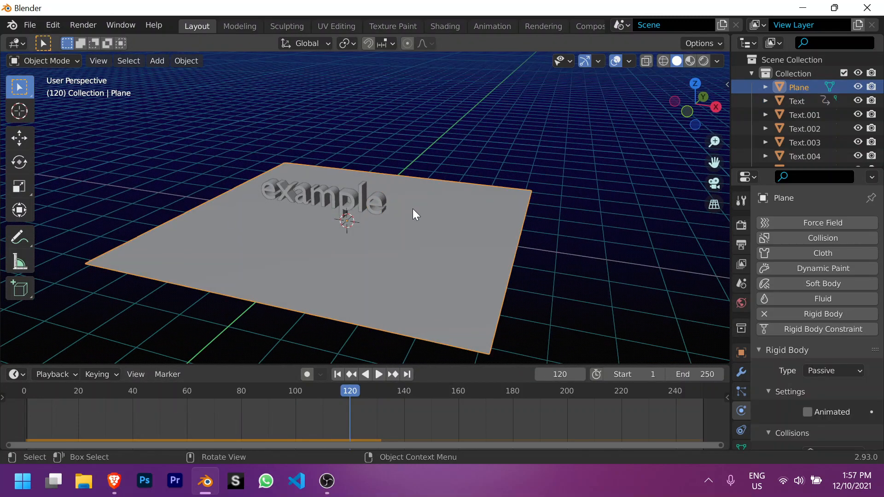
{"action": "mouse_move", "coordinate": [316, 219]}
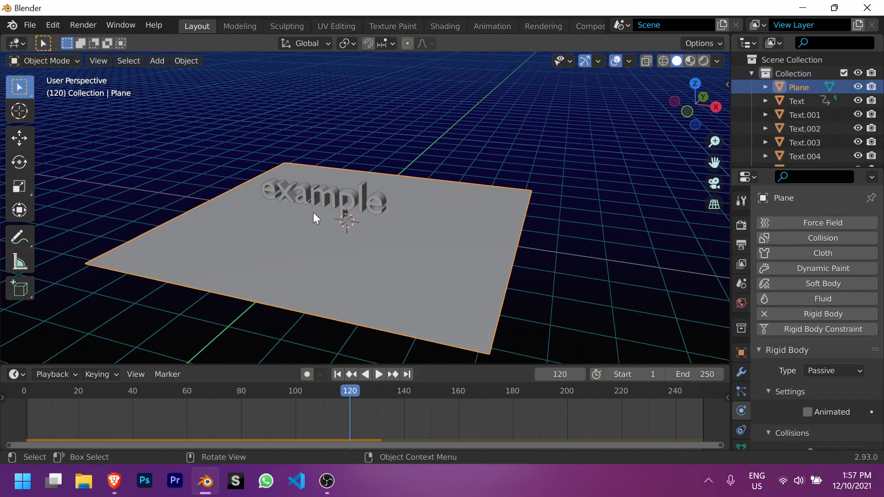
{"action": "mouse_move", "coordinate": [341, 234]}
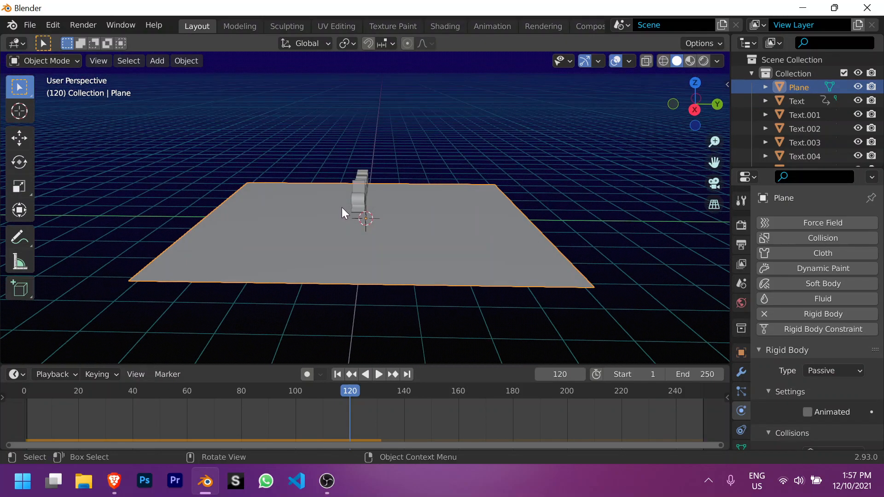
Step: Extrude the plane's back edge into a wall, bevel the fold smooth and widen the backdrop
{"action": "key", "text": "Tab"}
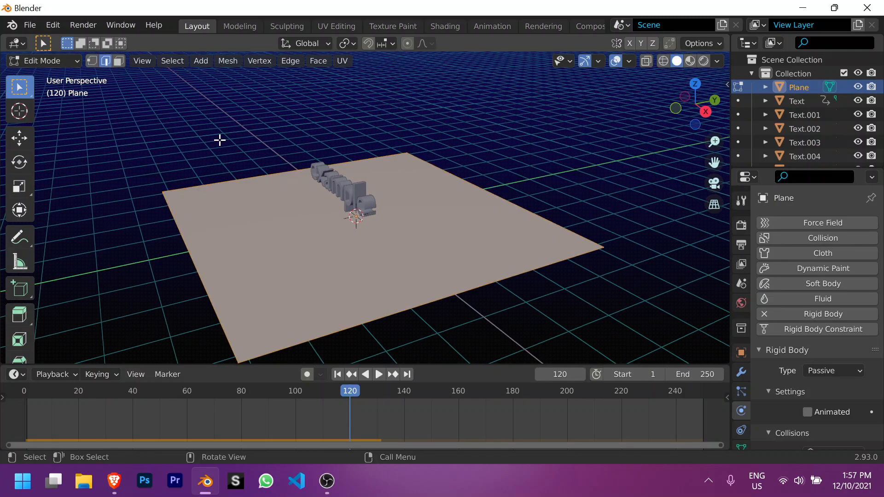
{"action": "mouse_move", "coordinate": [494, 198]}
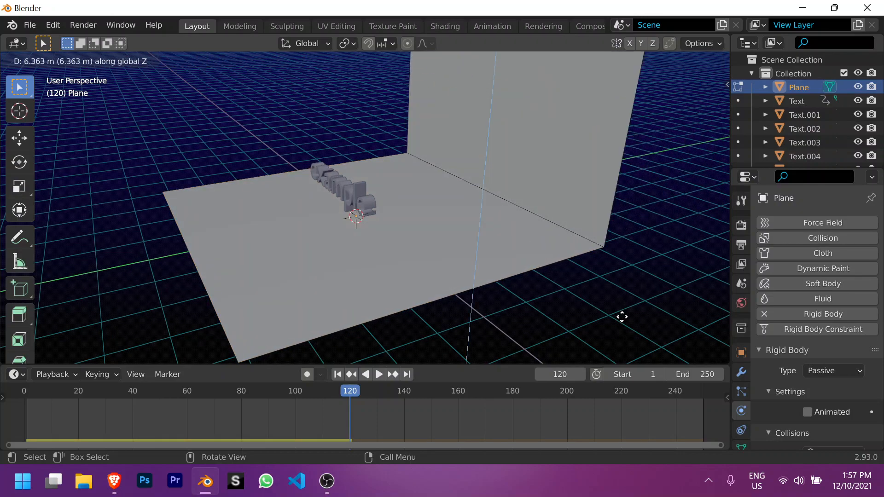
{"action": "key", "text": "Tab"}
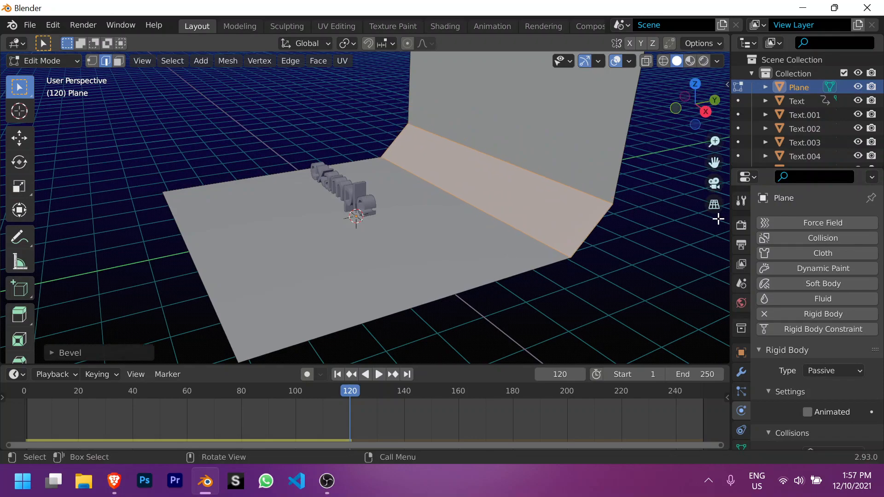
{"action": "left_click", "coordinate": [67, 353]}
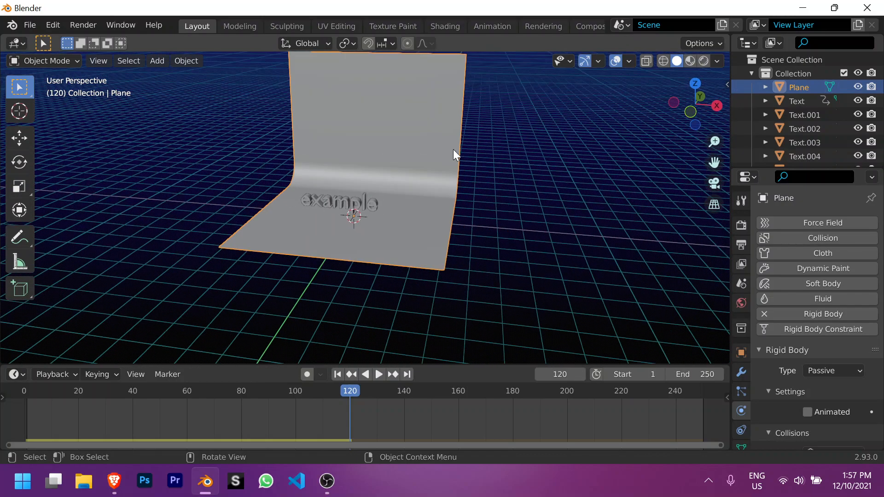
{"action": "mouse_move", "coordinate": [460, 187]}
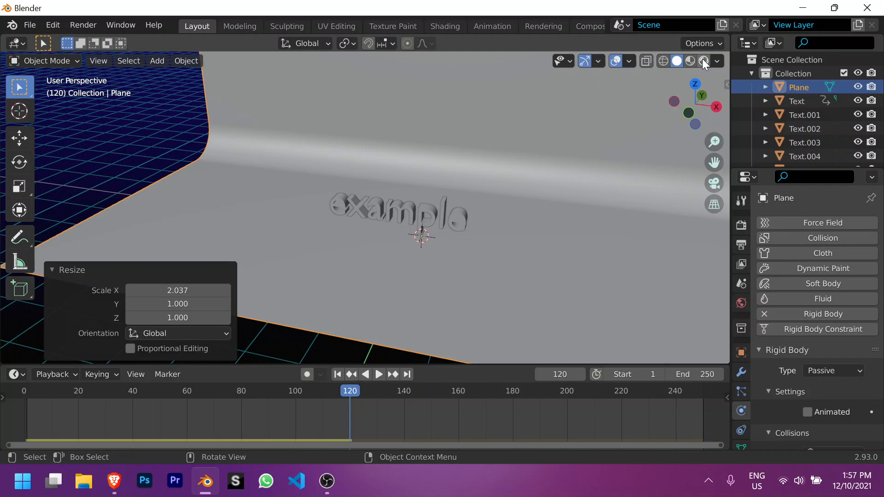
{"action": "left_click", "coordinate": [664, 61]}
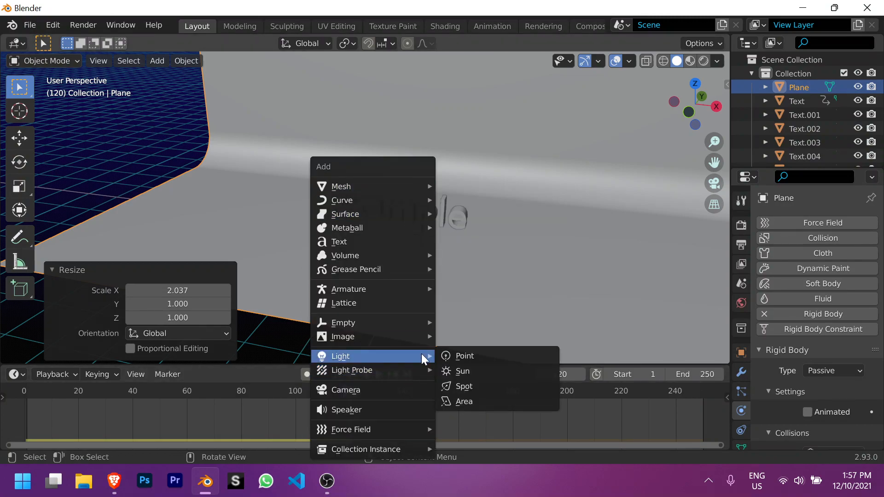
Step: Add a point light and an area light and preview their soft shadows in Rendered shading
{"action": "left_click", "coordinate": [464, 355]}
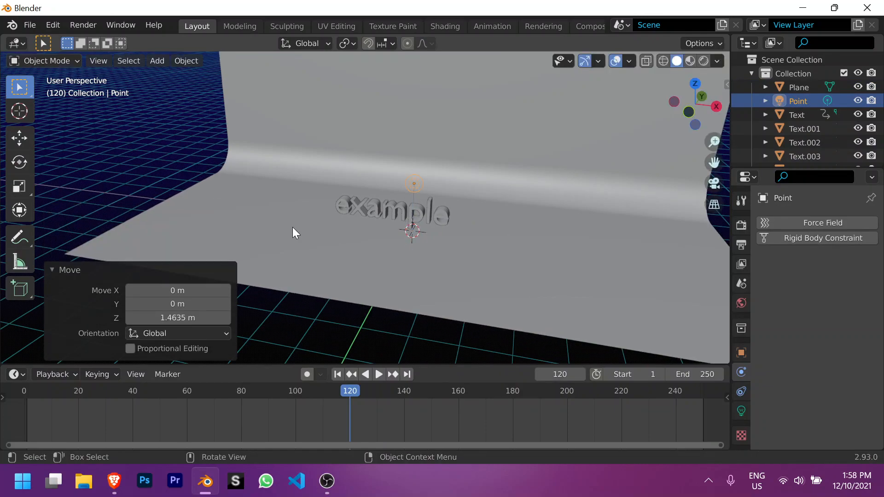
{"action": "key", "text": "g"}
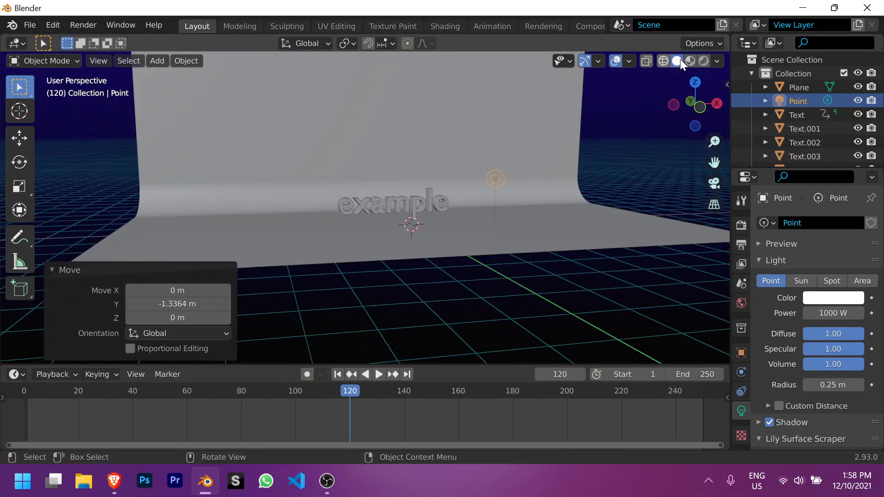
{"action": "left_click", "coordinate": [703, 61]}
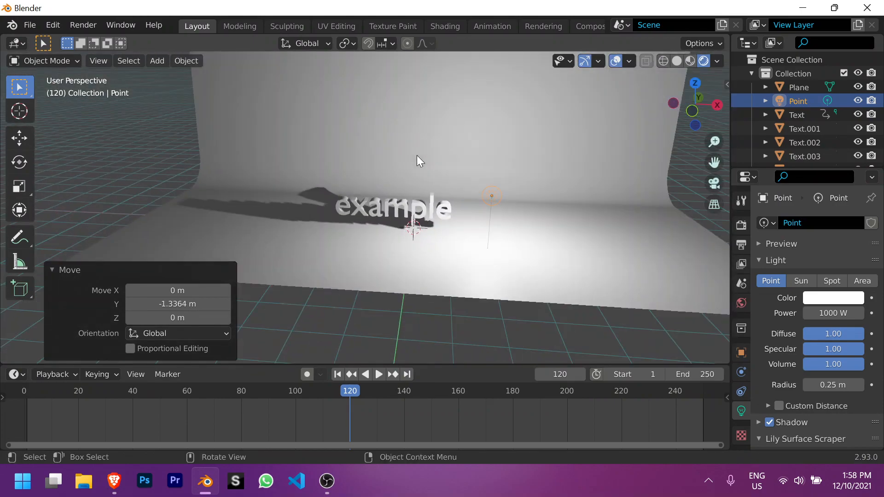
{"action": "left_click", "coordinate": [157, 61]}
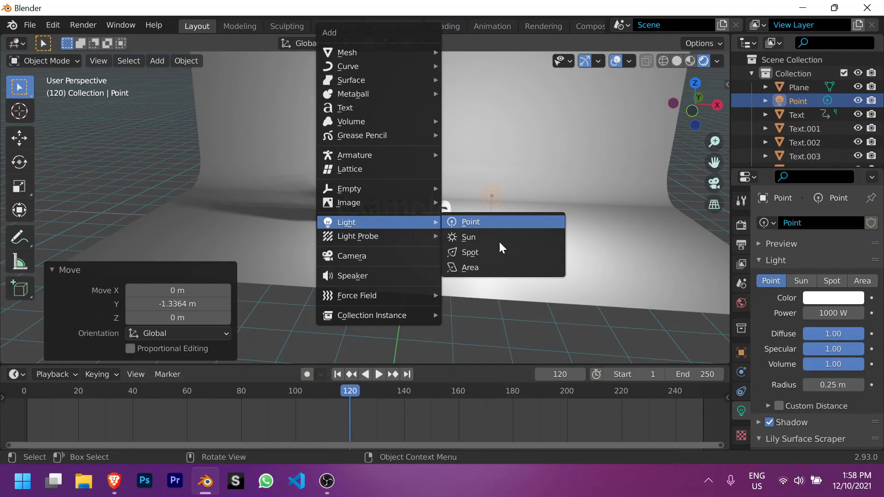
{"action": "left_click", "coordinate": [471, 267]}
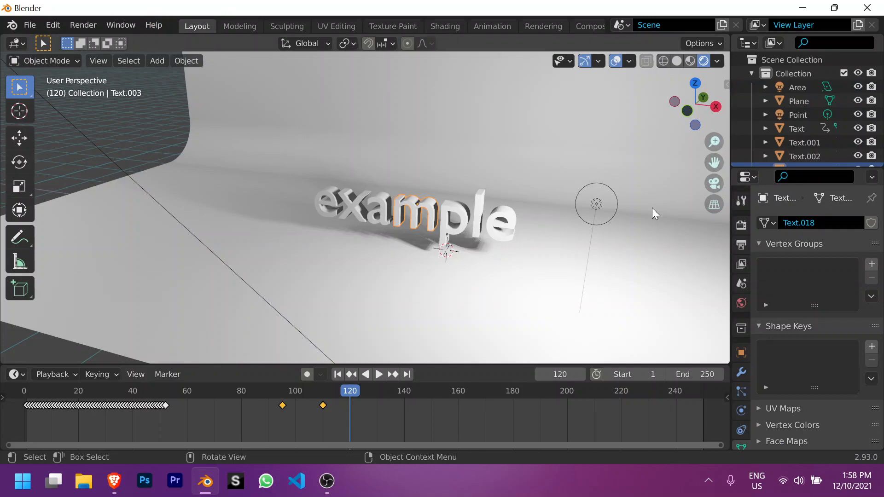
{"action": "mouse_move", "coordinate": [682, 168]}
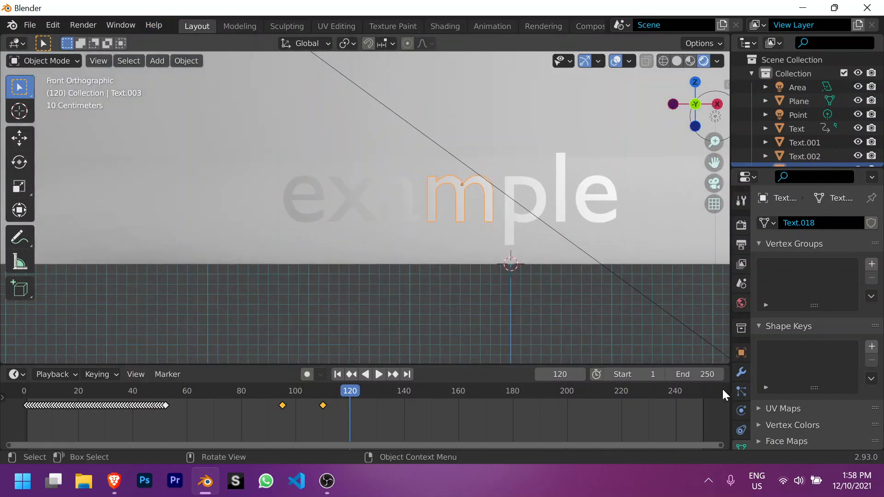
Step: Select every letter and link them to one shared material
{"action": "left_click", "coordinate": [741, 409]}
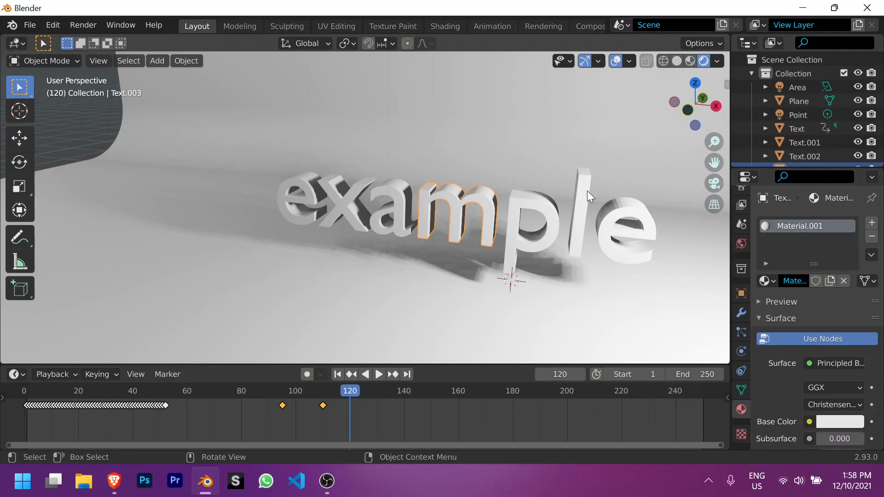
{"action": "mouse_move", "coordinate": [544, 218]}
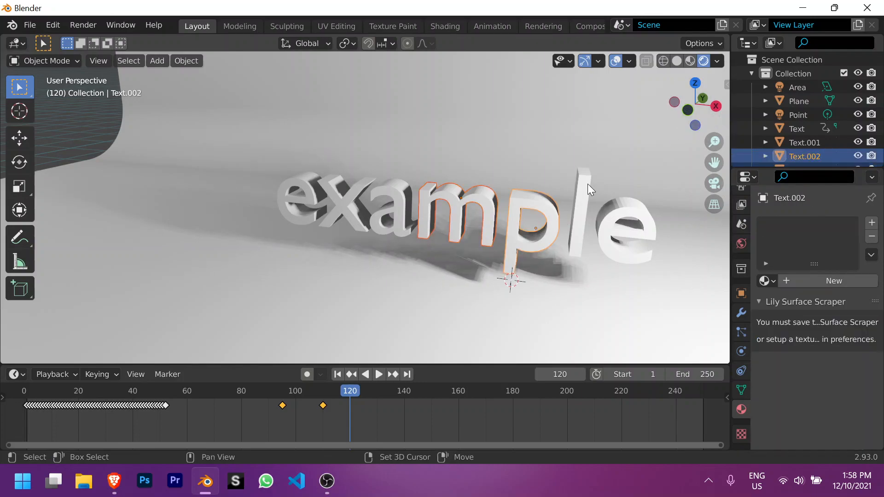
{"action": "left_click", "coordinate": [798, 129]}
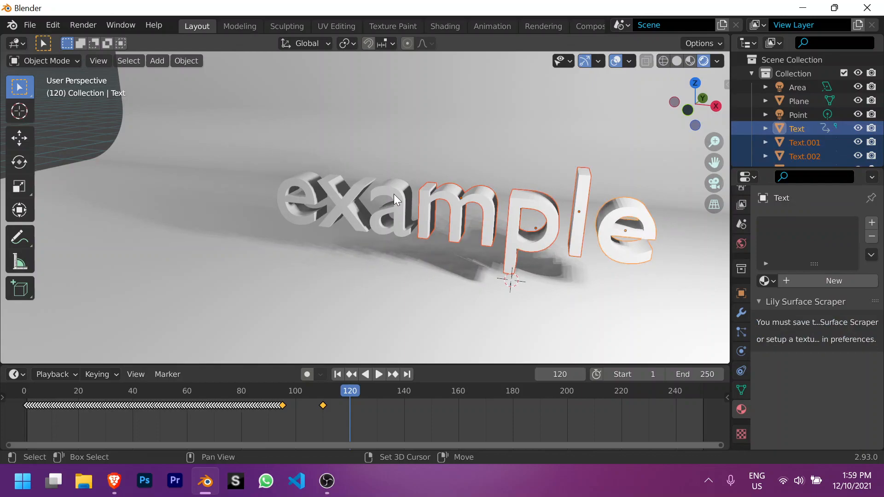
{"action": "left_click", "coordinate": [305, 200]}
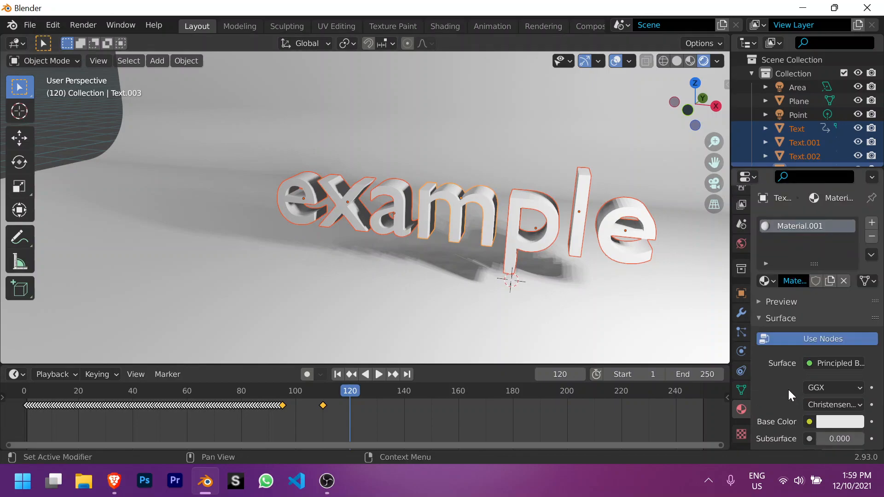
{"action": "mouse_move", "coordinate": [486, 207]}
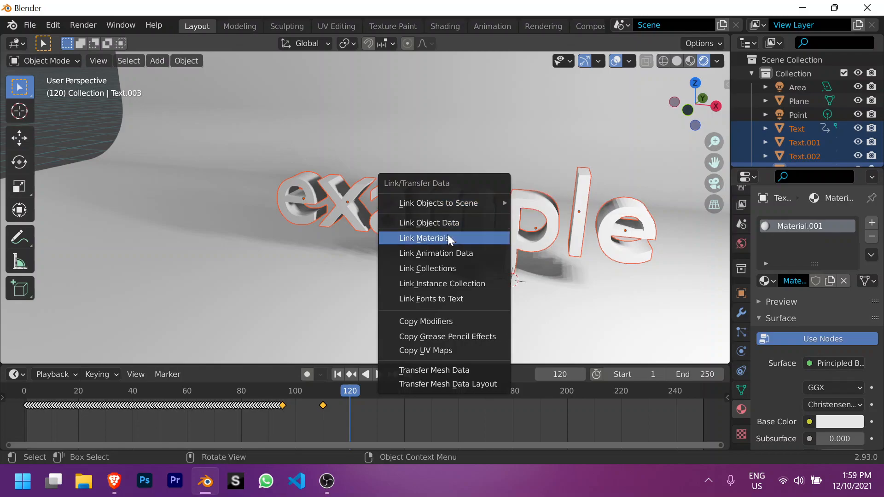
{"action": "left_click", "coordinate": [427, 238]}
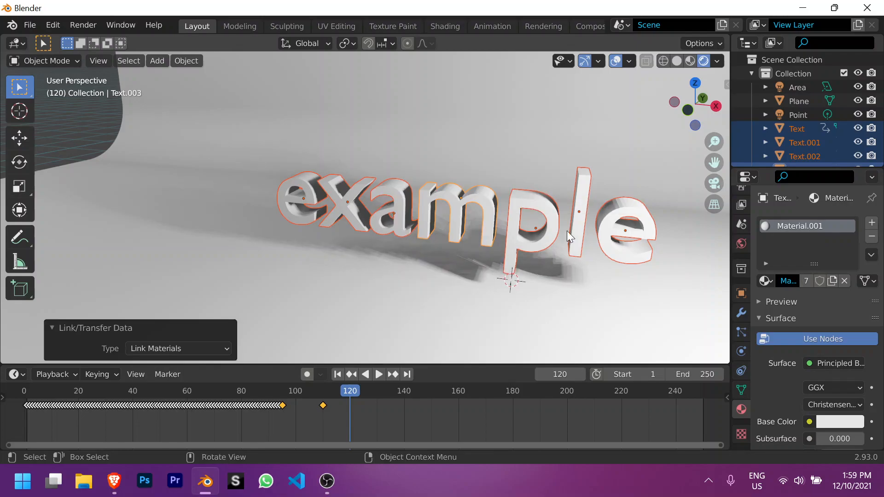
Step: Make the shared material blue, metallic 0.467 with roughness 0.033, and return to frame 1
{"action": "left_click", "coordinate": [840, 422]}
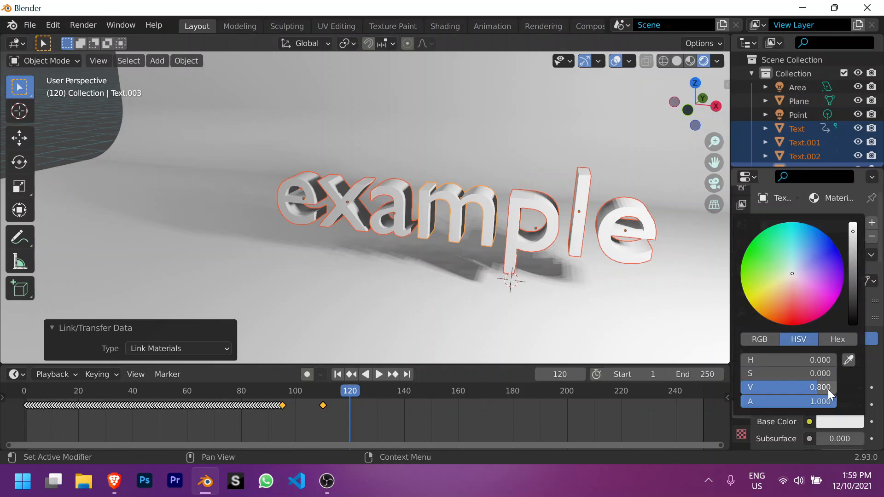
{"action": "left_click", "coordinate": [801, 243]}
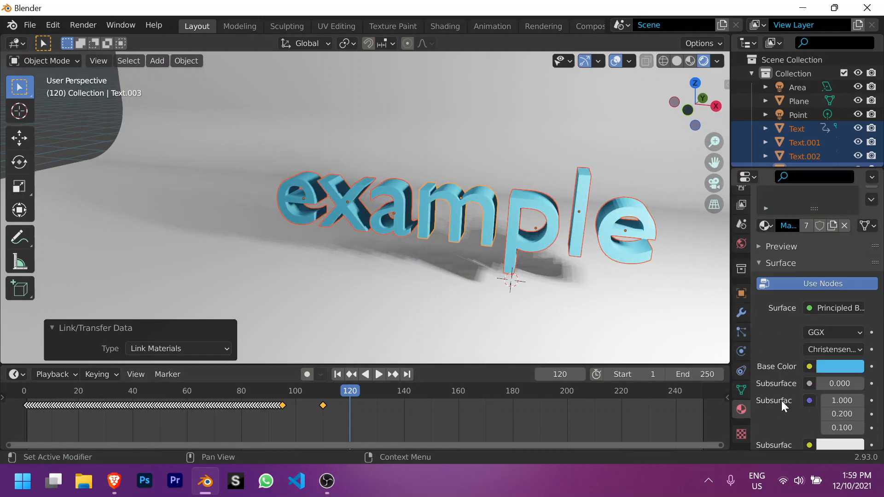
{"action": "scroll", "scroll_direction": "down", "scroll_amount": 3}
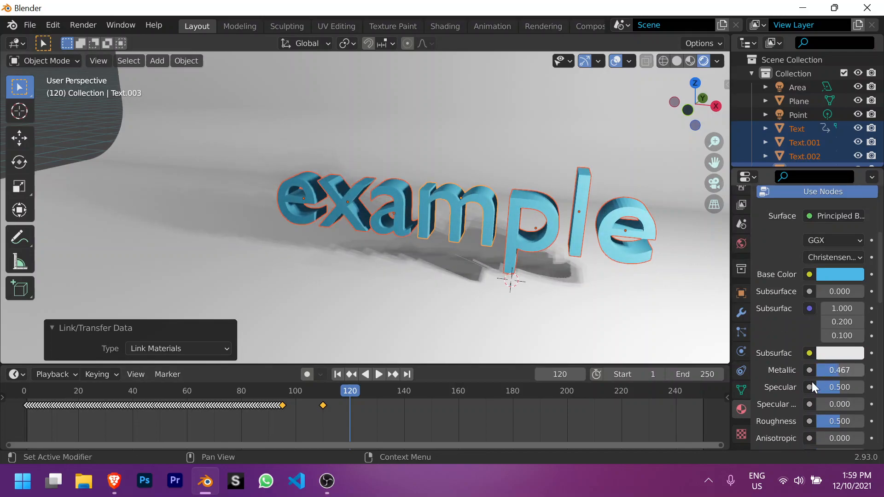
{"action": "scroll", "scroll_direction": "down", "scroll_amount": 3}
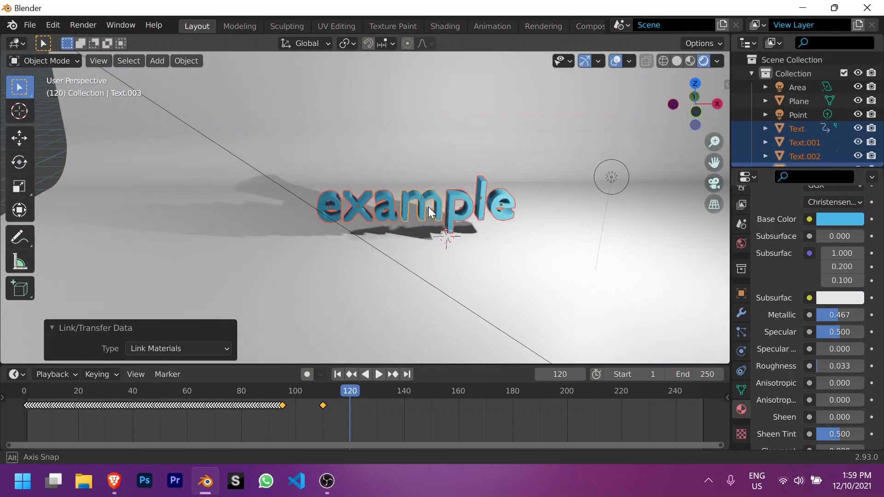
{"action": "left_click", "coordinate": [337, 373]}
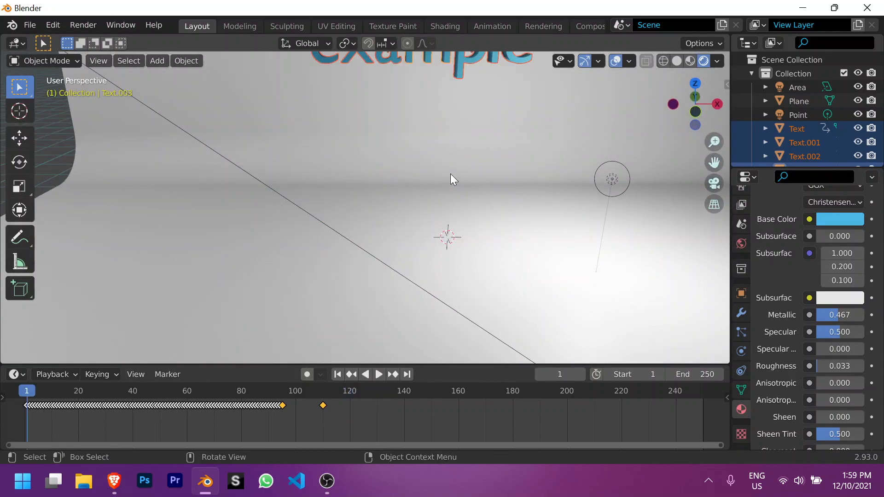
Step: Play through the reassembly to frame 121 and select the backdrop plane to show its material
{"action": "left_click", "coordinate": [378, 374]}
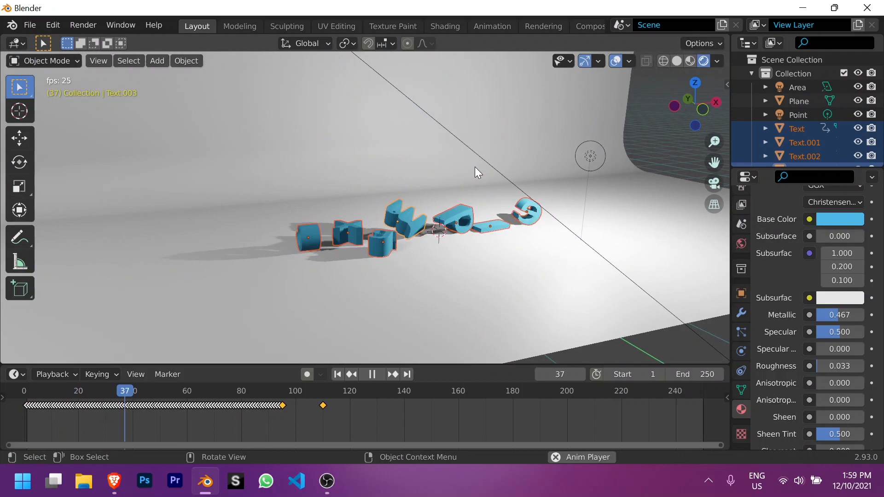
{"action": "left_click", "coordinate": [252, 390]}
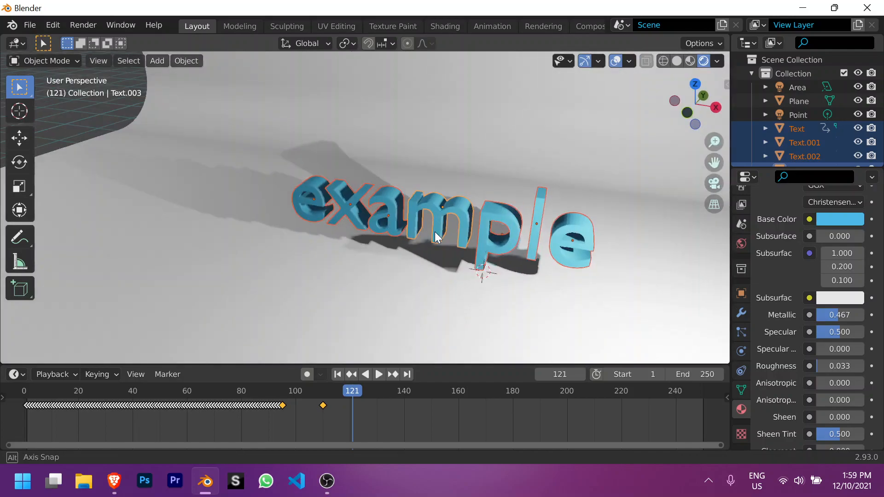
{"action": "left_click", "coordinate": [799, 100]}
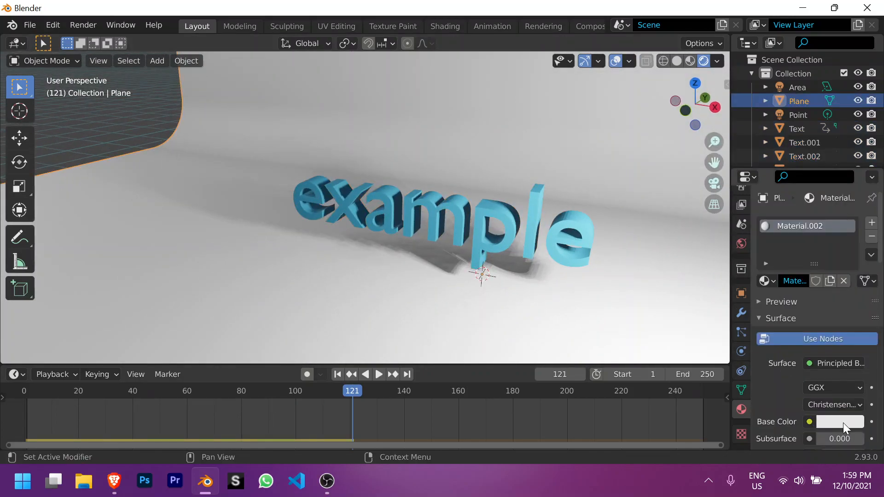
Step: Make the Plane's base colour pastel beige and raise the letters' Metallic and Roughness
{"action": "left_click", "coordinate": [840, 421]}
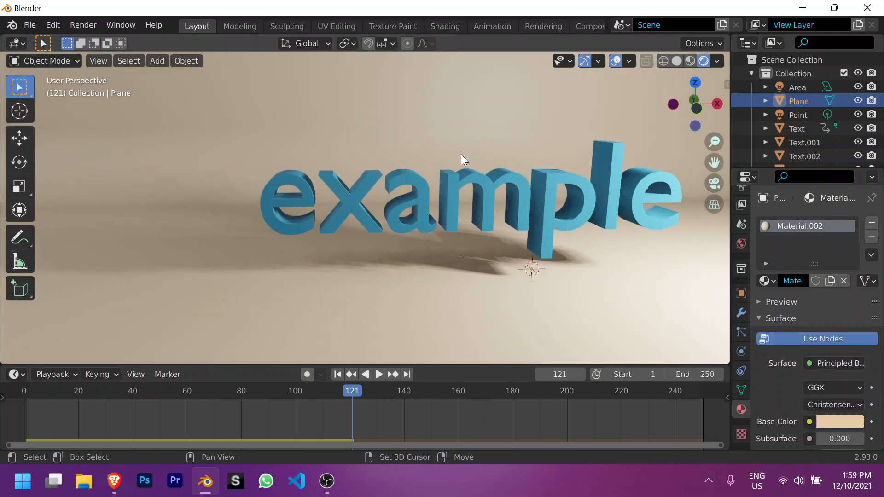
{"action": "mouse_move", "coordinate": [348, 175]}
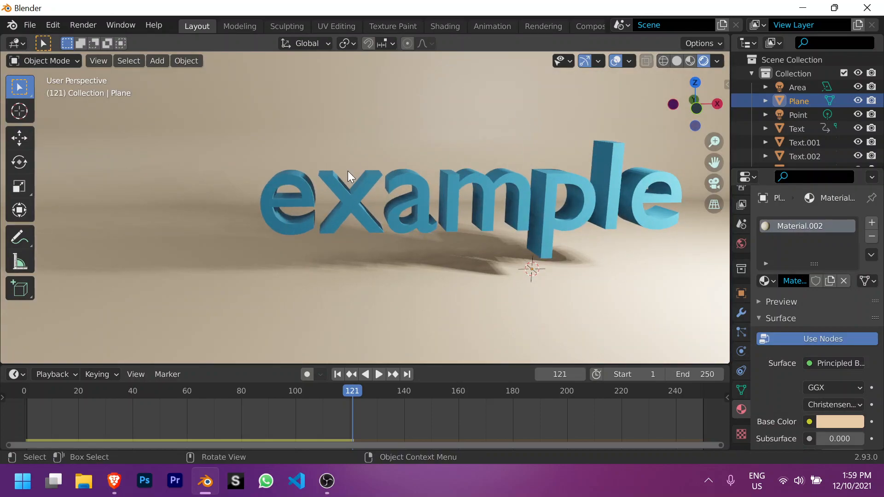
{"action": "left_click", "coordinate": [798, 129]}
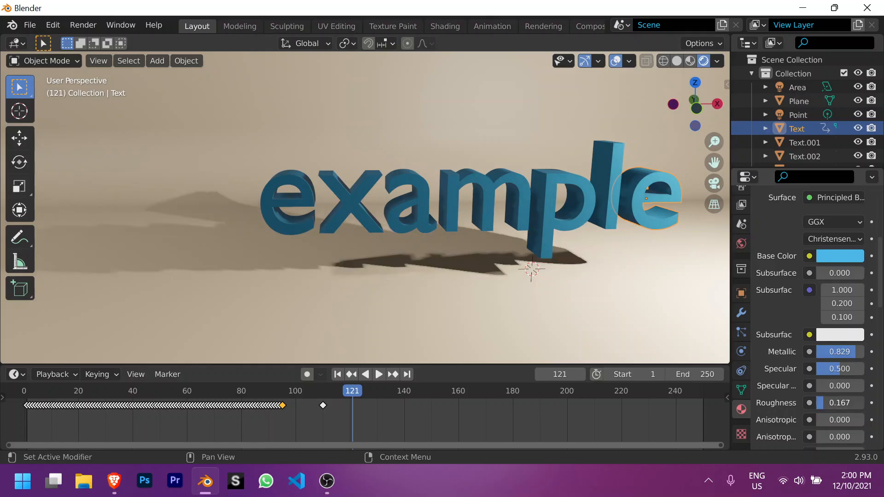
{"action": "left_click", "coordinate": [840, 402]}
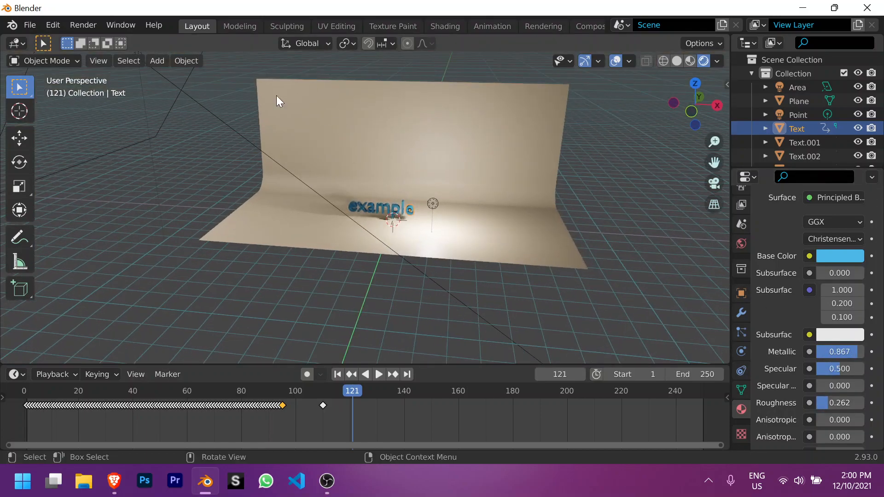
Step: Select the point light and move it to a new position with G
{"action": "left_click", "coordinate": [798, 86]}
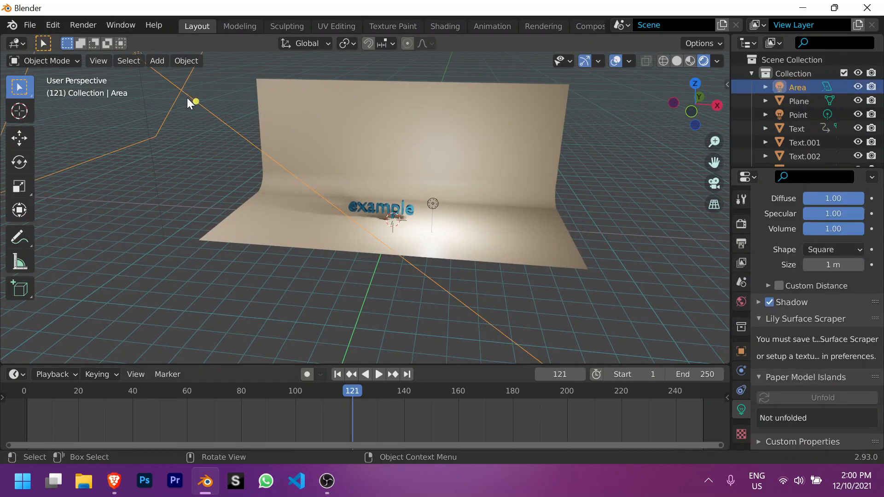
{"action": "key", "text": "g"}
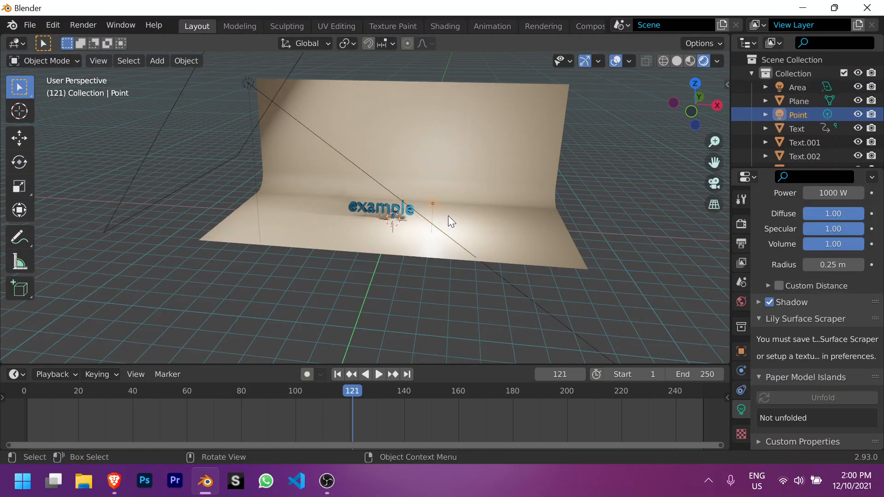
{"action": "key", "text": "g"}
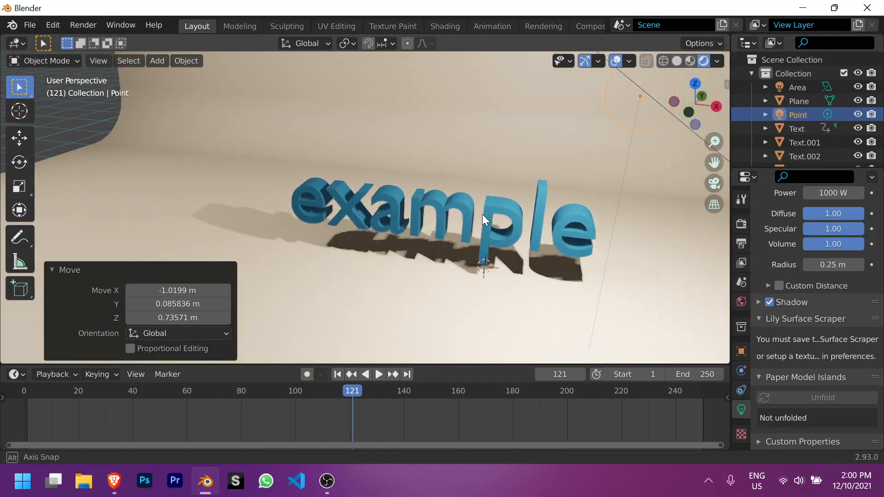
{"action": "left_click", "coordinate": [157, 61]}
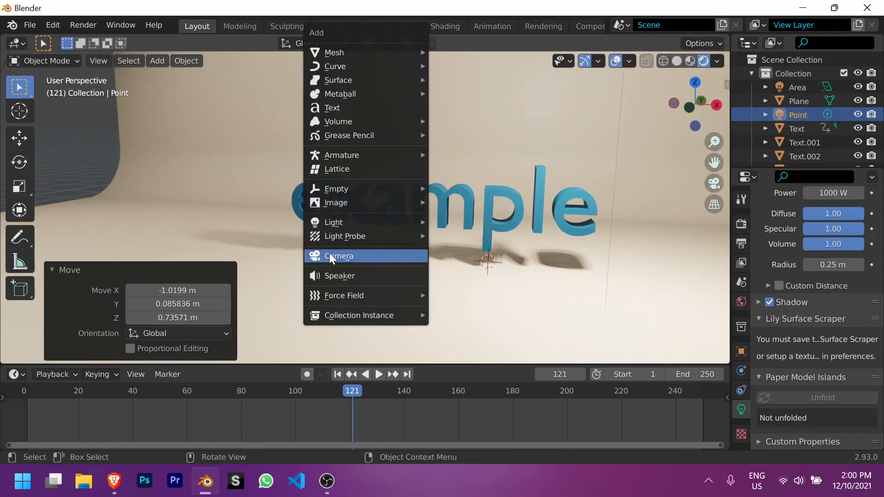
Step: Add a camera framing the 'example' letters and enable its Depth of Field
{"action": "left_click", "coordinate": [339, 256]}
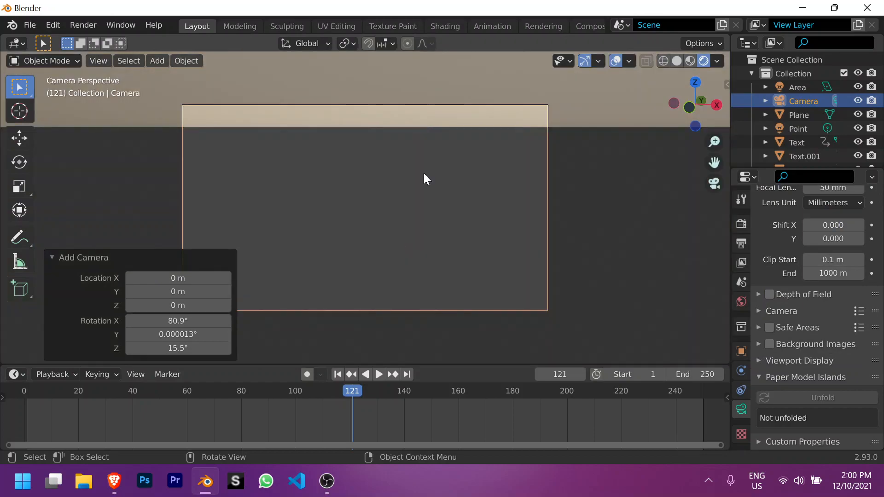
{"action": "mouse_move", "coordinate": [561, 170]}
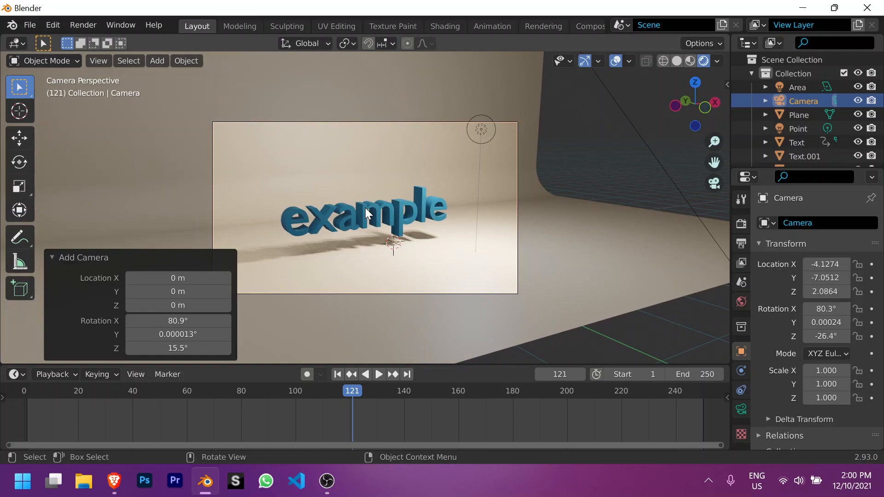
{"action": "mouse_move", "coordinate": [431, 235]}
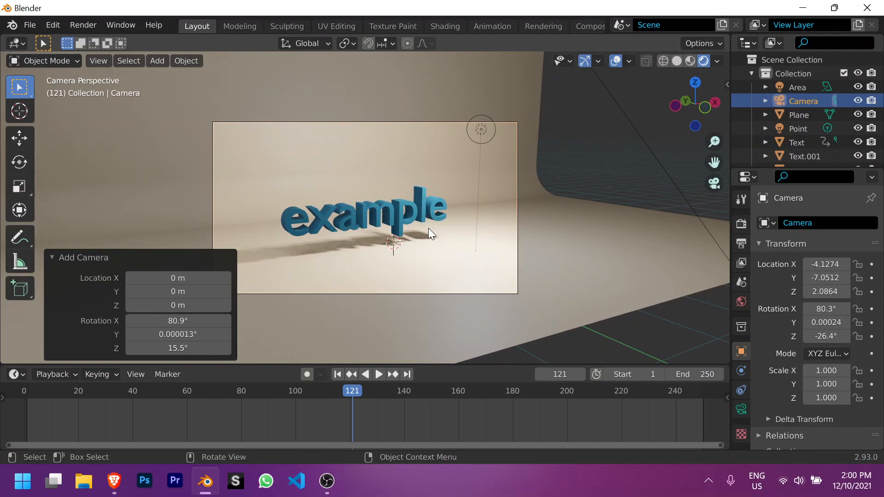
{"action": "left_click", "coordinate": [379, 374]}
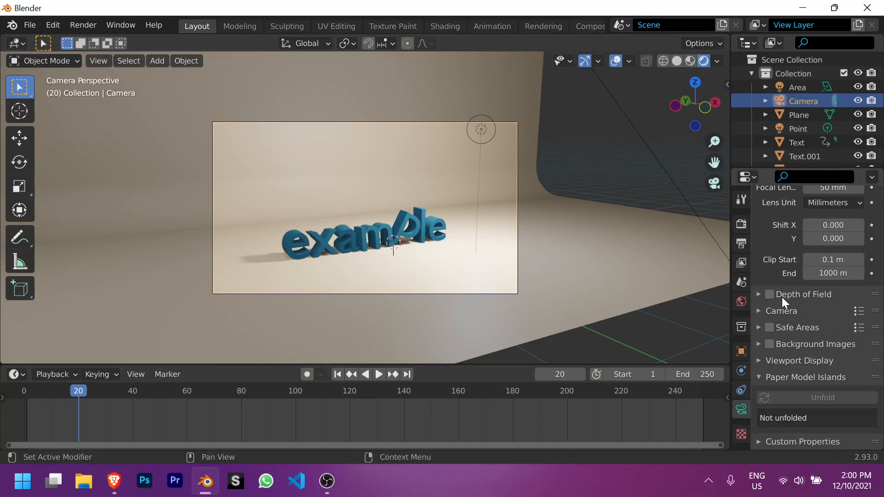
{"action": "left_click", "coordinate": [769, 294]}
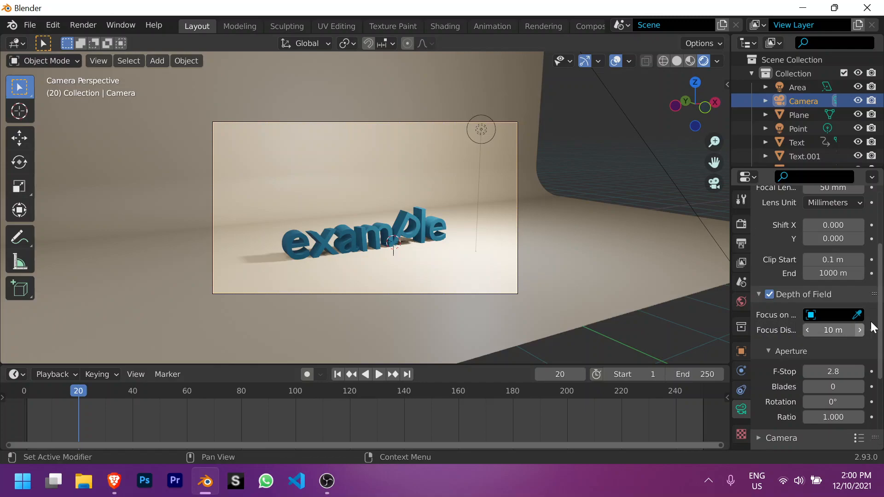
Step: Focus the camera on a letter object at F-Stop 0.1 and scrub to a mid-fall frame
{"action": "left_click", "coordinate": [858, 315]}
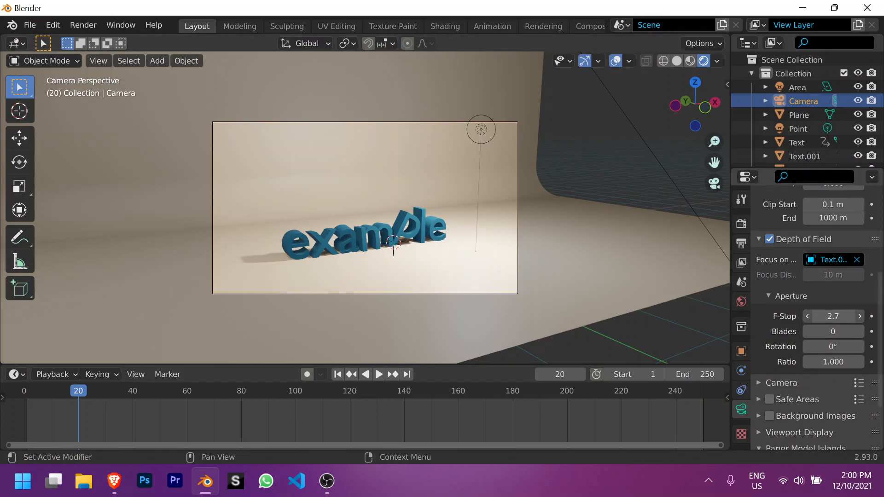
{"action": "left_click", "coordinate": [833, 316]}
{"action": "type", "text": "0.1"}
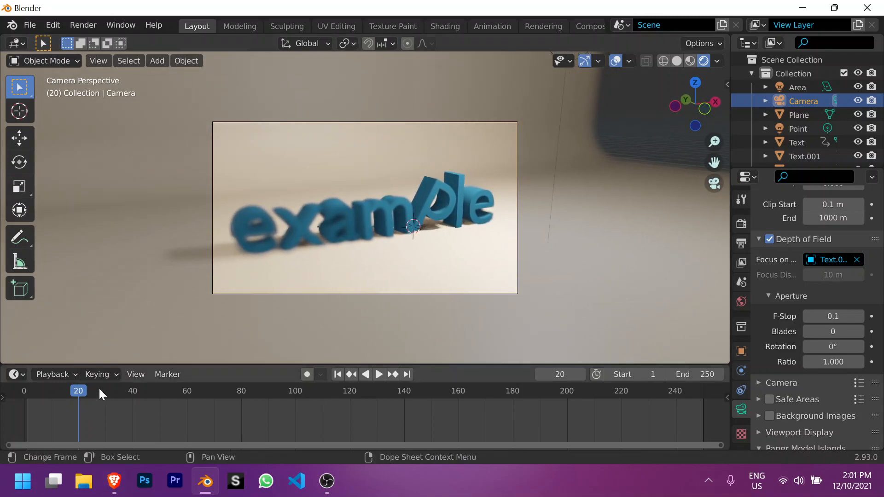
{"action": "left_click", "coordinate": [379, 375]}
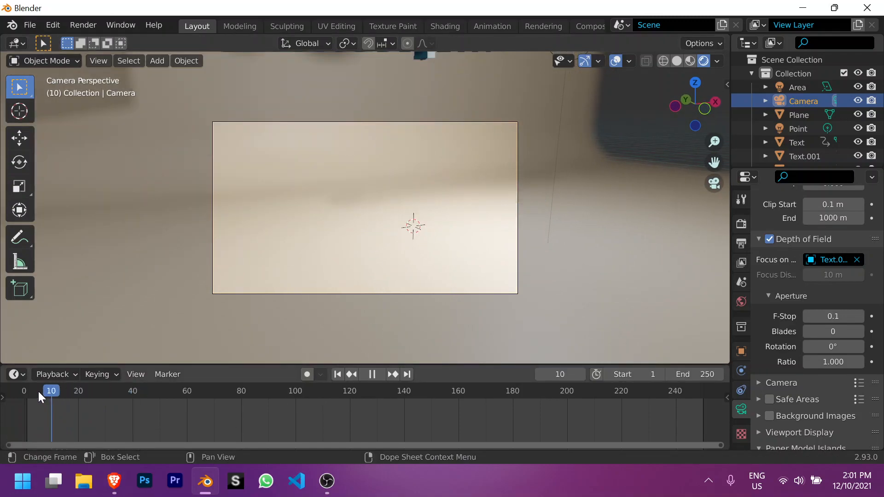
{"action": "left_click", "coordinate": [113, 391]}
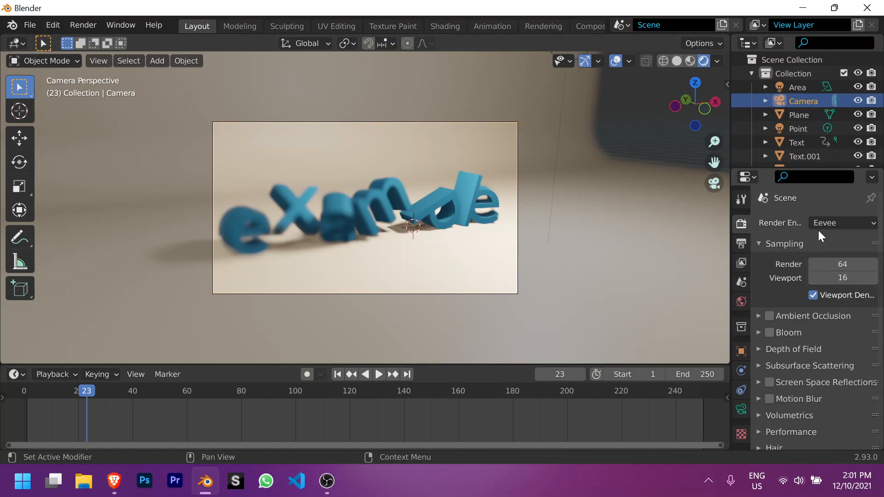
Step: Try Cycles, return to Eevee and enable ambient occlusion, bloom, reflections and motion blur
{"action": "left_click", "coordinate": [842, 223]}
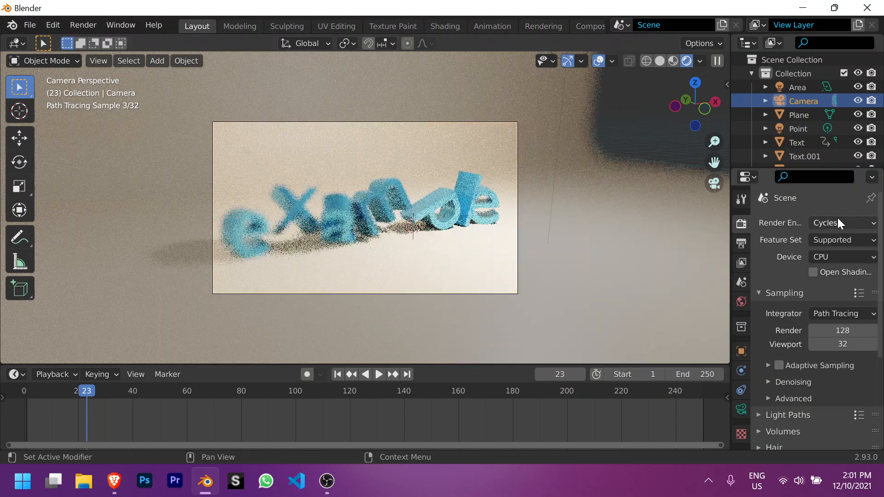
{"action": "left_click", "coordinate": [843, 223]}
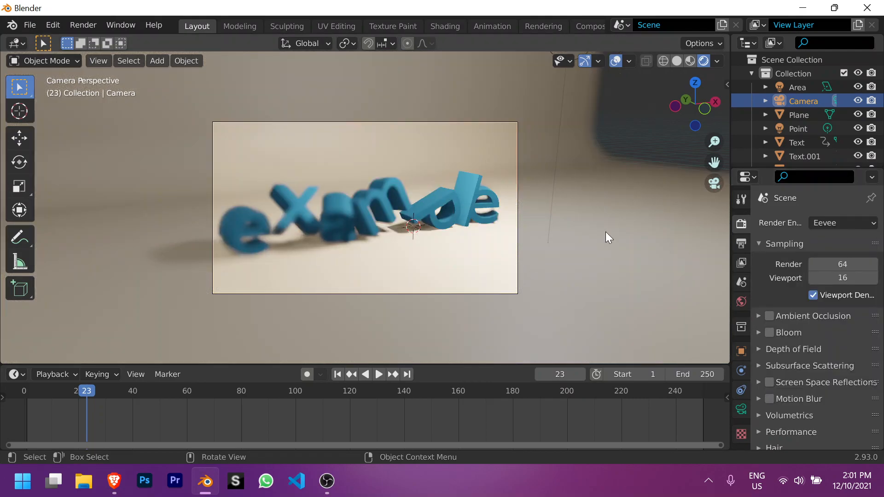
{"action": "mouse_move", "coordinate": [775, 305]}
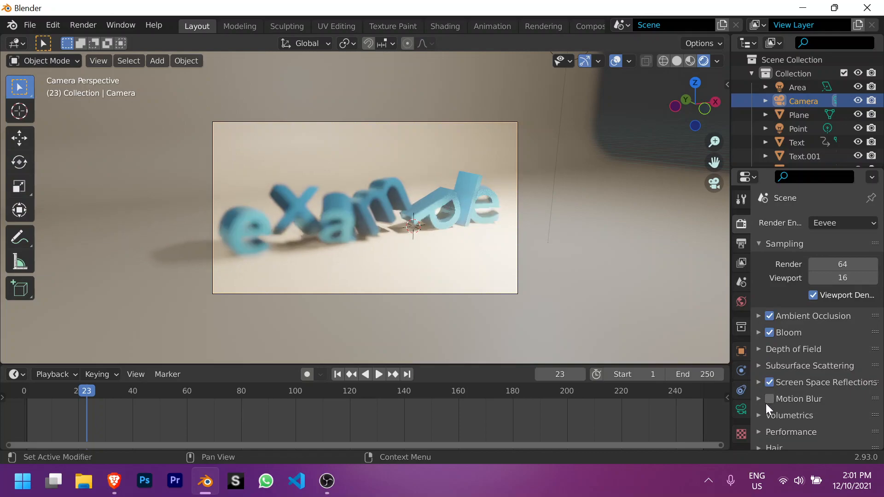
{"action": "left_click", "coordinate": [769, 399]}
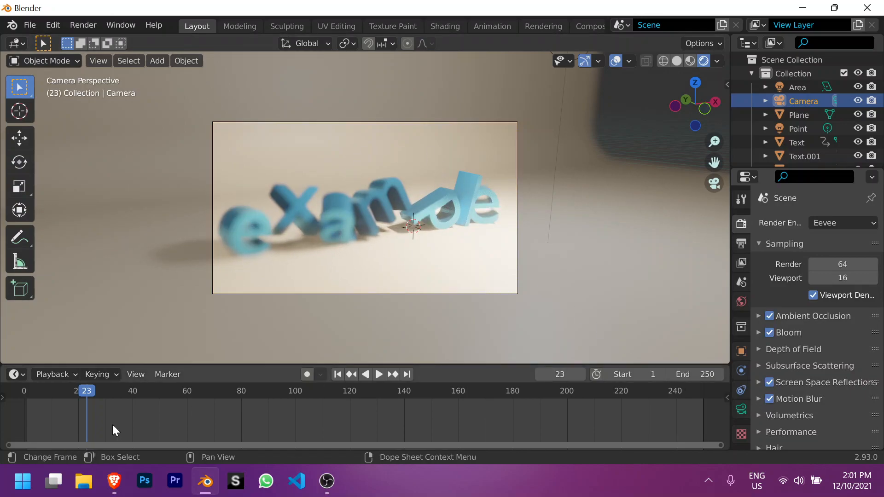
Step: Play the animation to preview the effects, then stop playback
{"action": "left_click", "coordinate": [379, 374]}
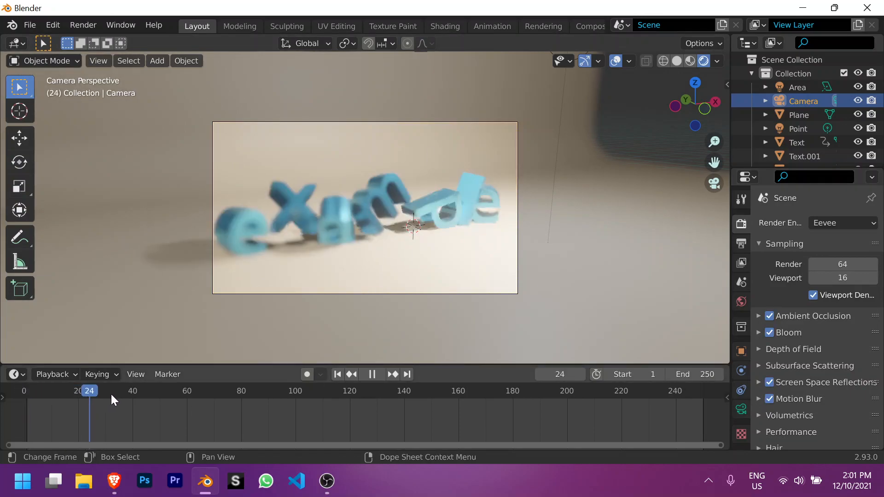
{"action": "left_click", "coordinate": [117, 390]}
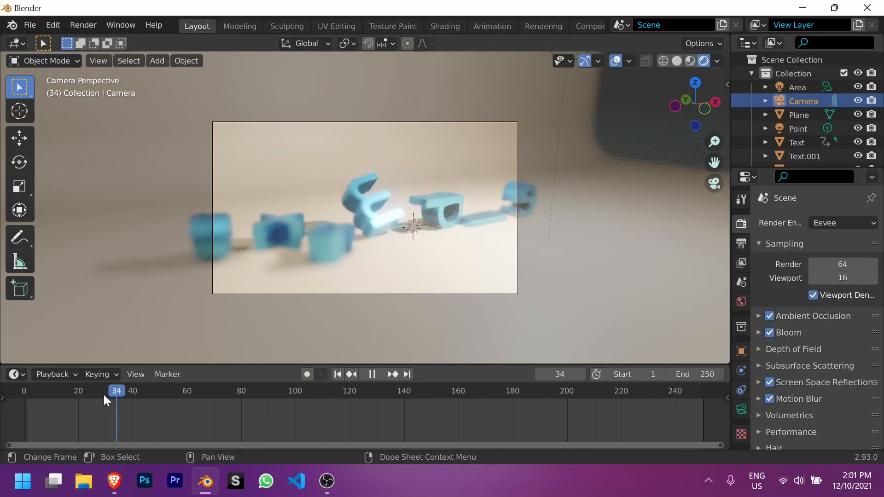
{"action": "left_click", "coordinate": [337, 374]}
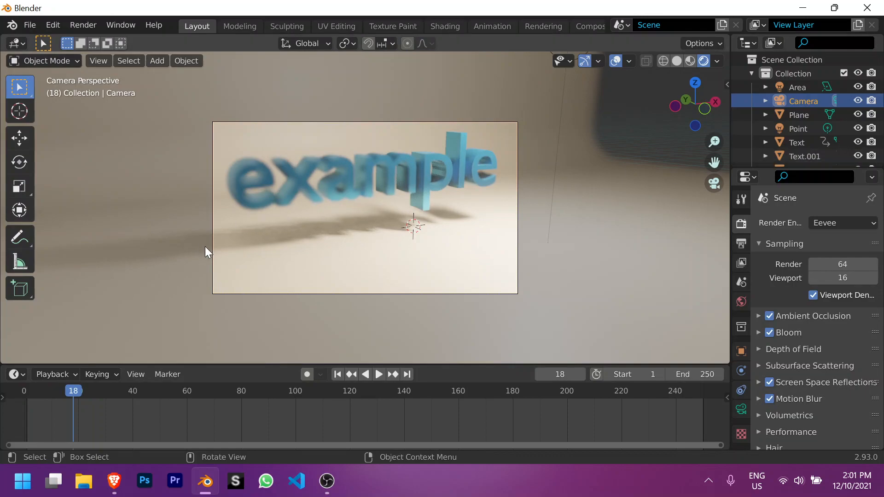
{"action": "mouse_move", "coordinate": [742, 265]}
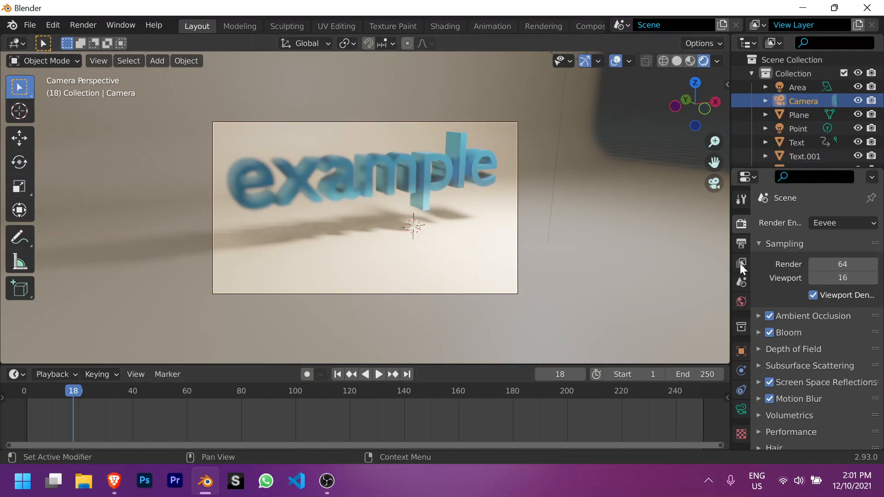
{"action": "mouse_move", "coordinate": [812, 252]}
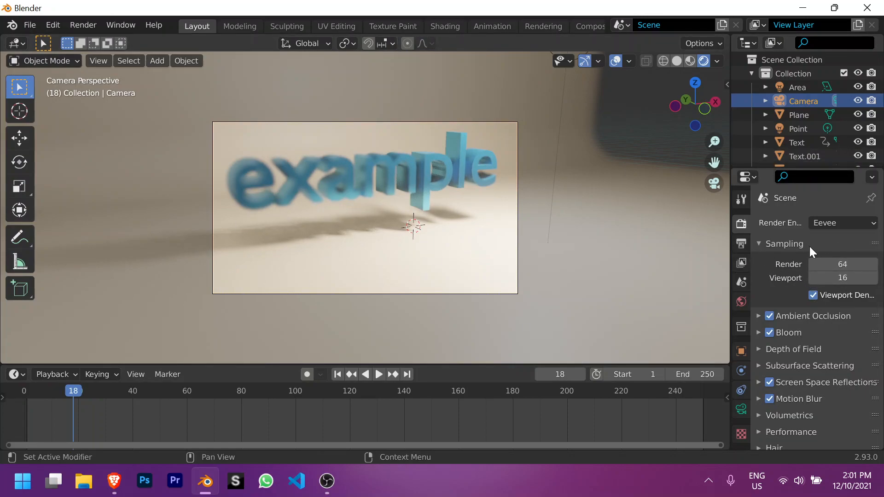